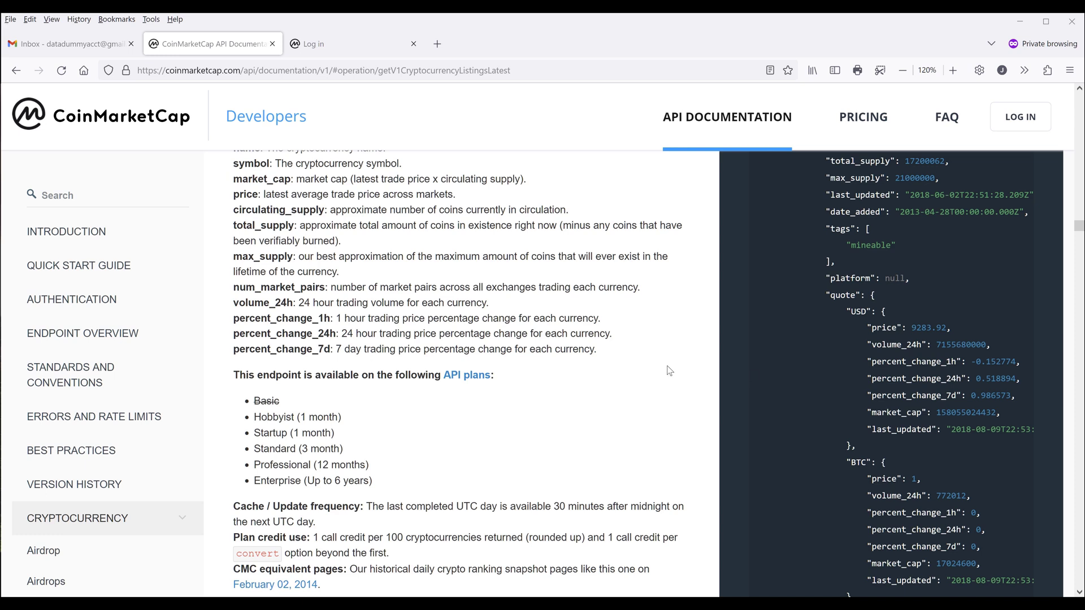
mouse_move(665, 368)
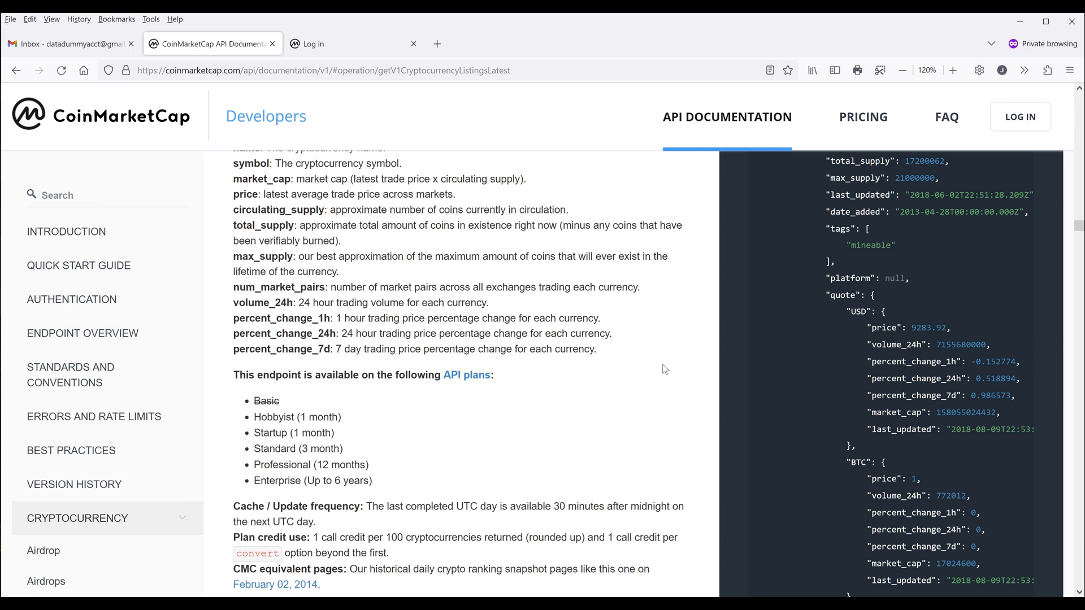
mouse_move(97, 168)
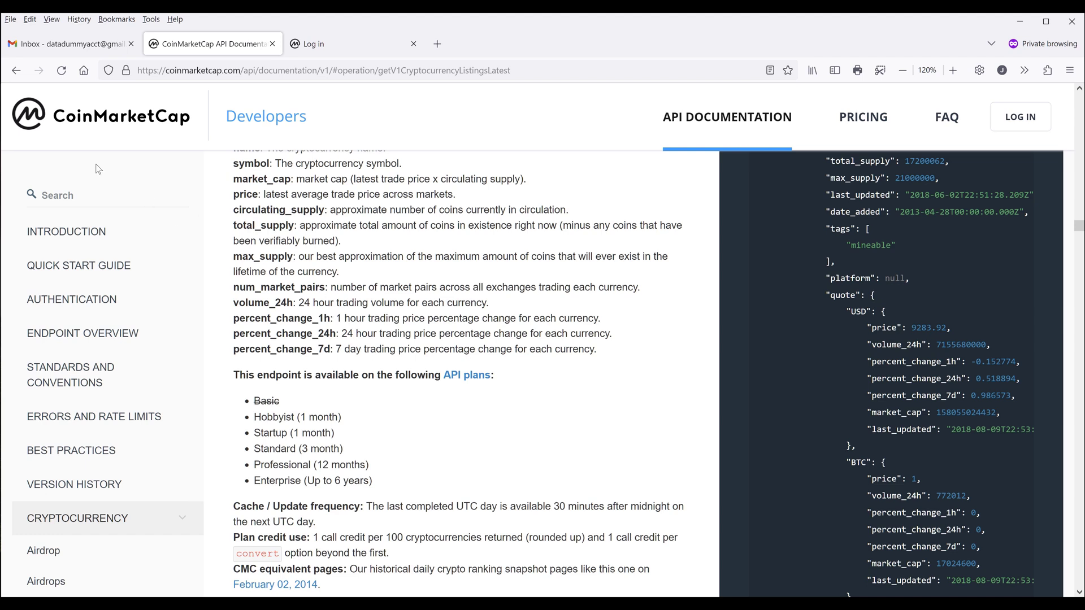
mouse_move(103, 158)
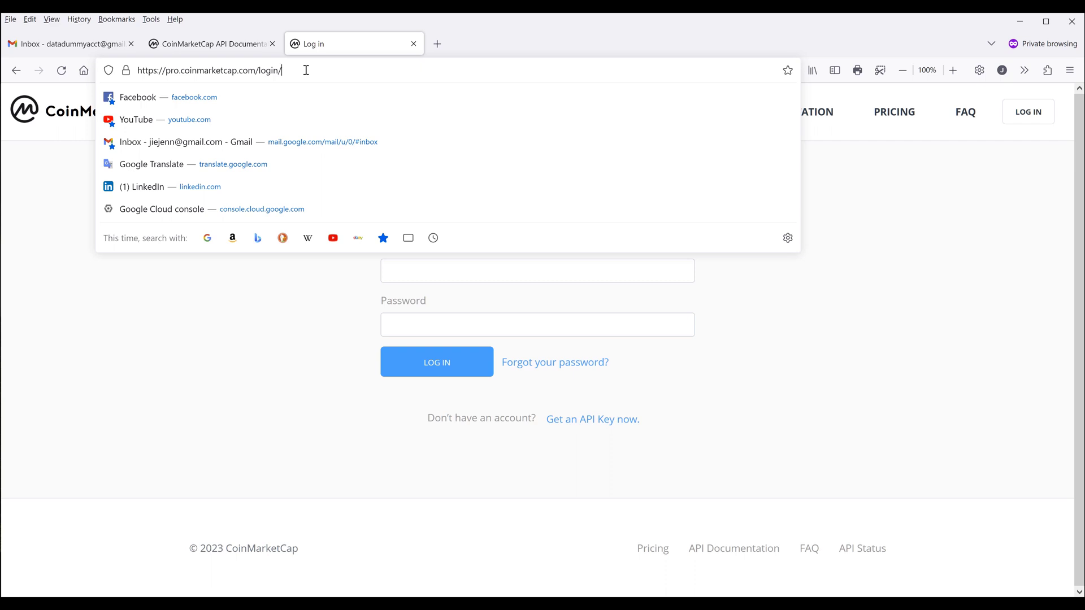
Fill the CoinMarketCap sign-up form, accept the terms and solve the reCAPTCHA to create a Basic account.
left_click(248, 351)
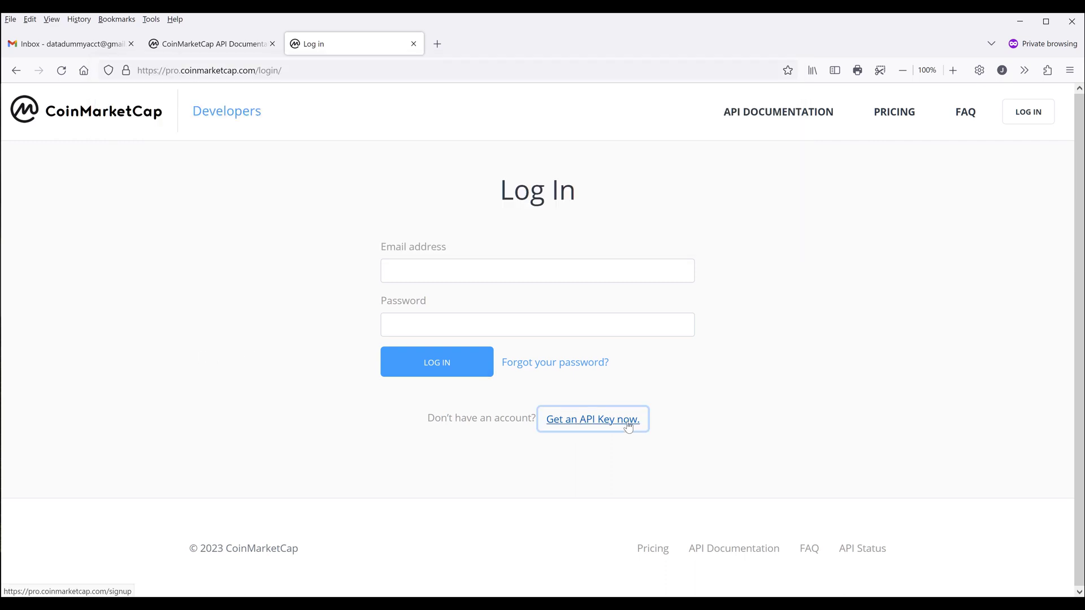
left_click(591, 418)
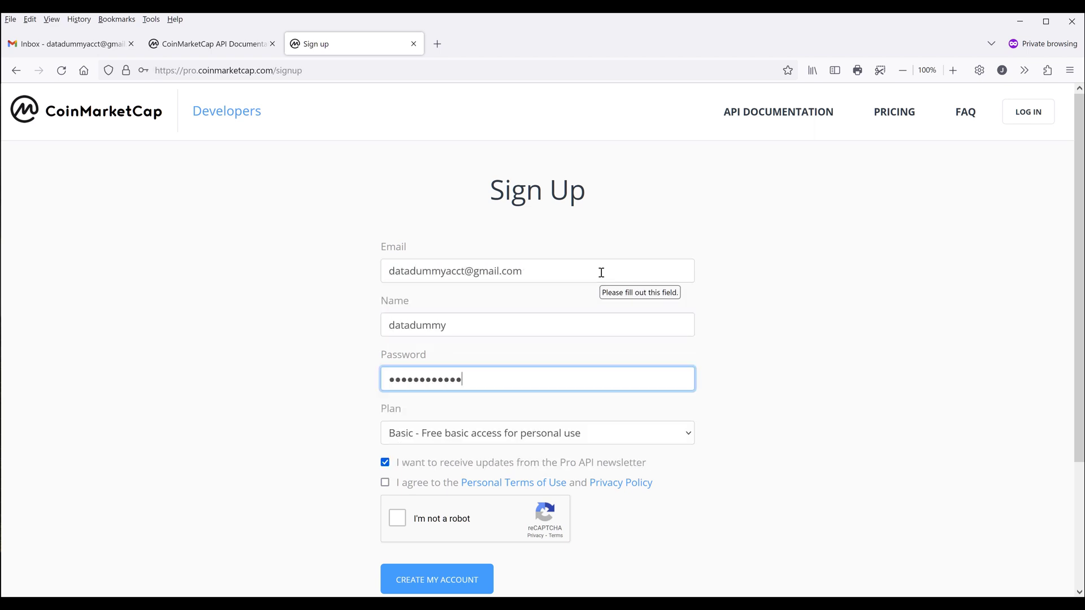
left_click(537, 433)
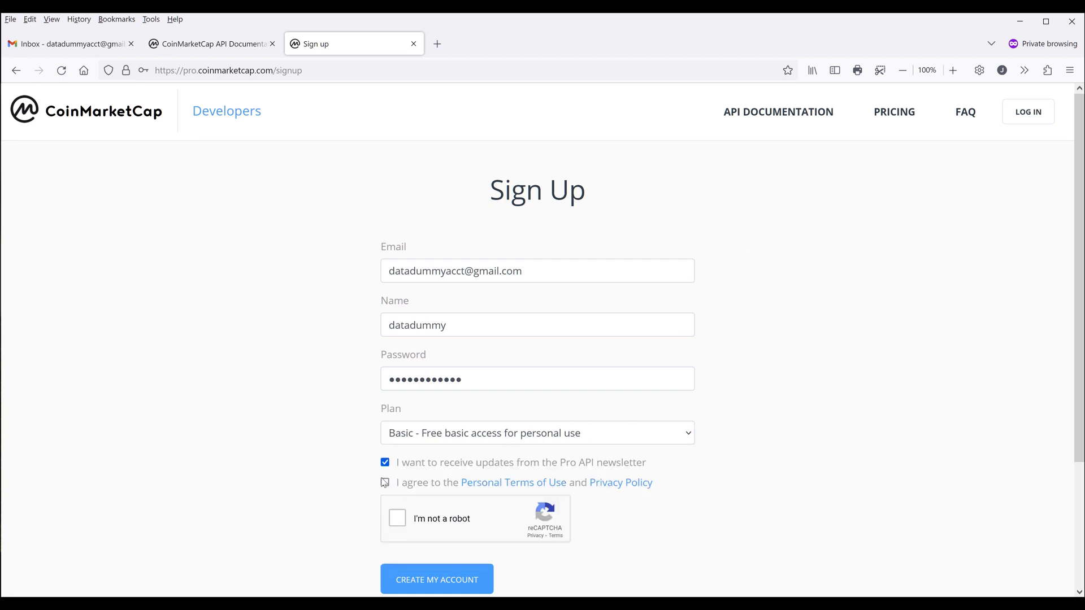
left_click(396, 519)
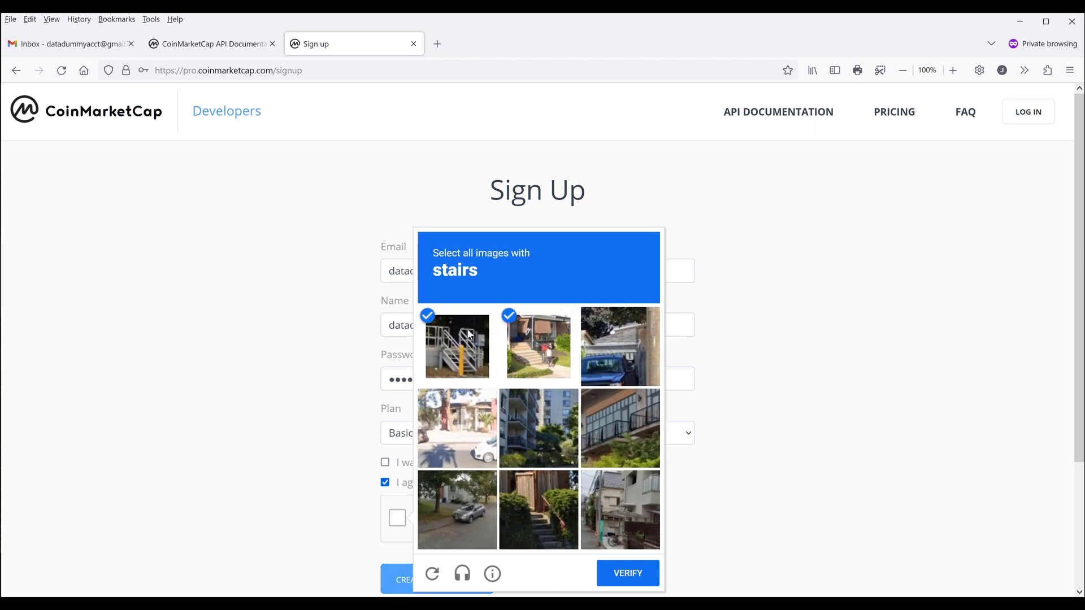
left_click(627, 573)
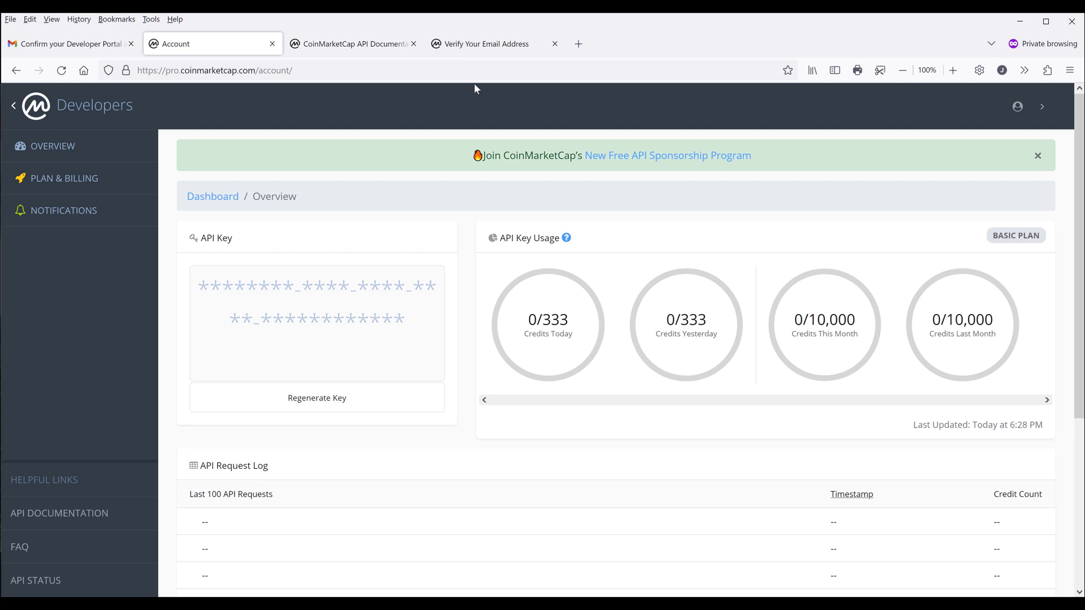
Review the API pricing page comparing Basic, Hobbyist, Startup and Standard plans.
left_click(486, 44)
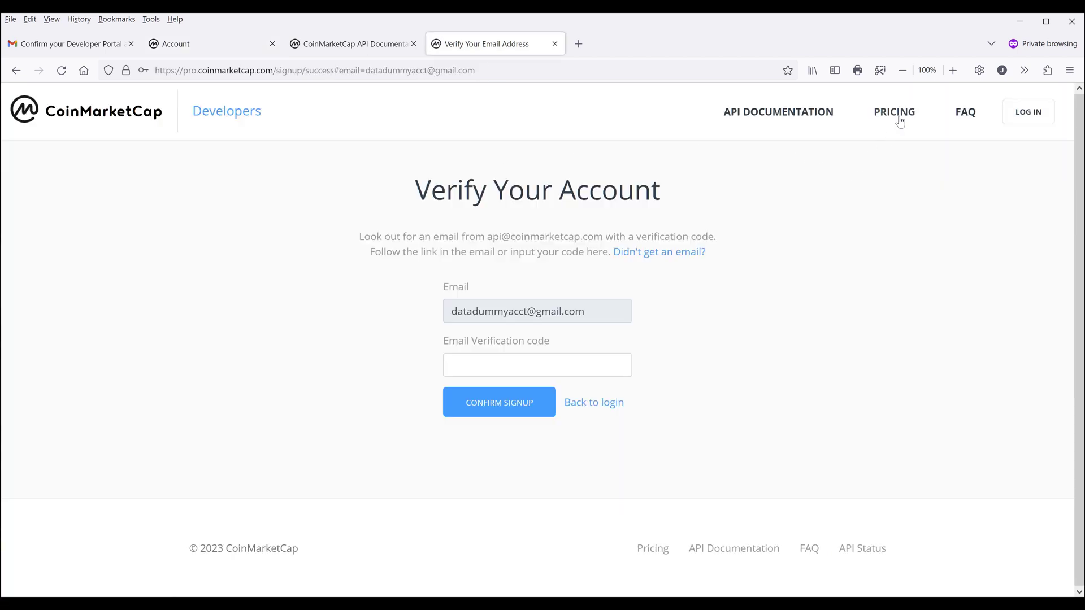
left_click(893, 112)
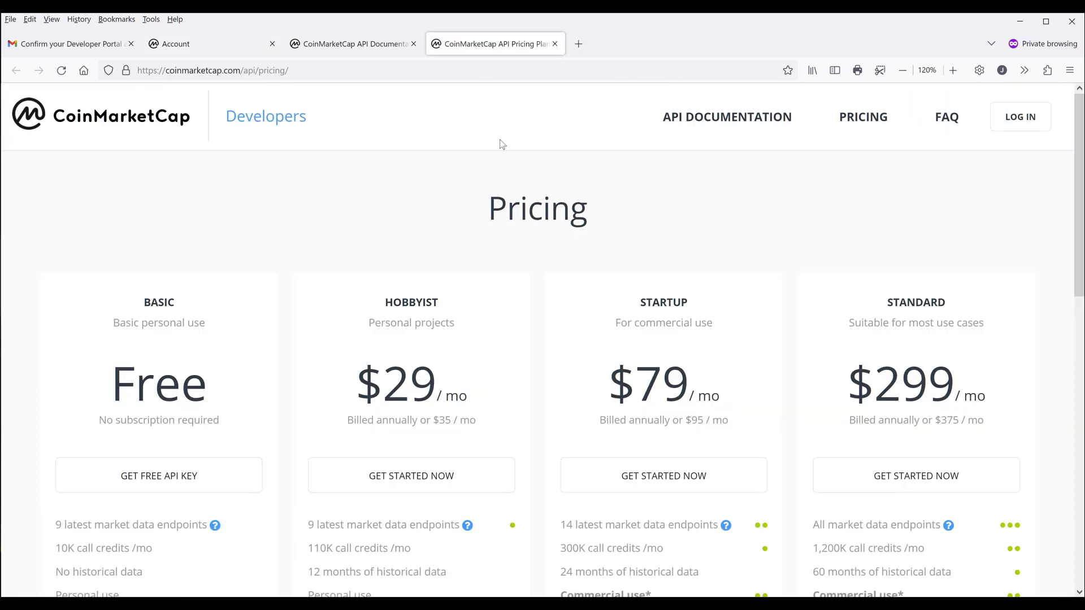
mouse_move(270, 213)
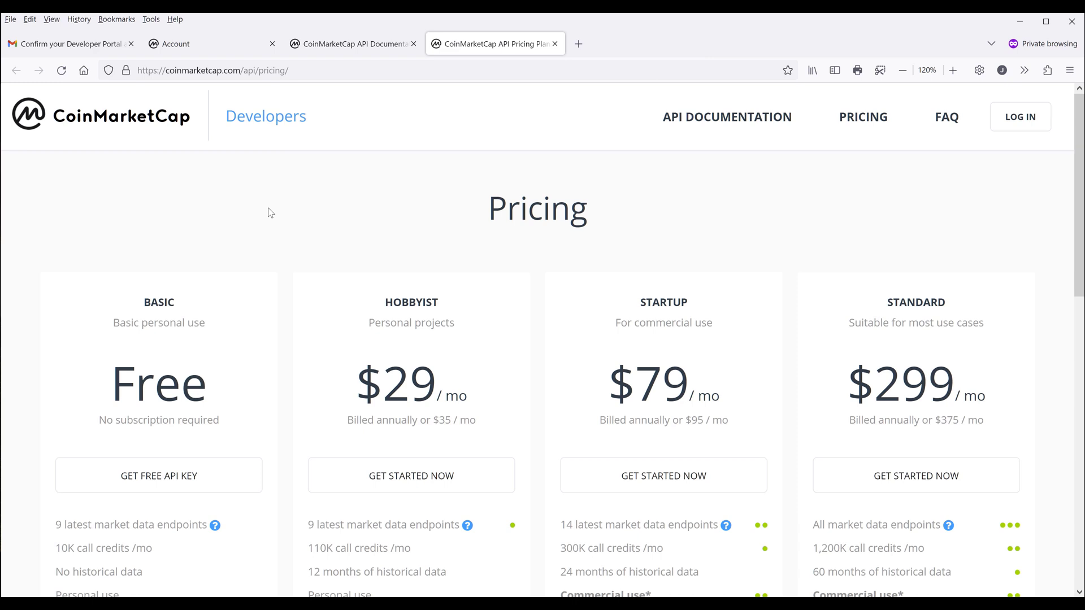
mouse_move(160, 293)
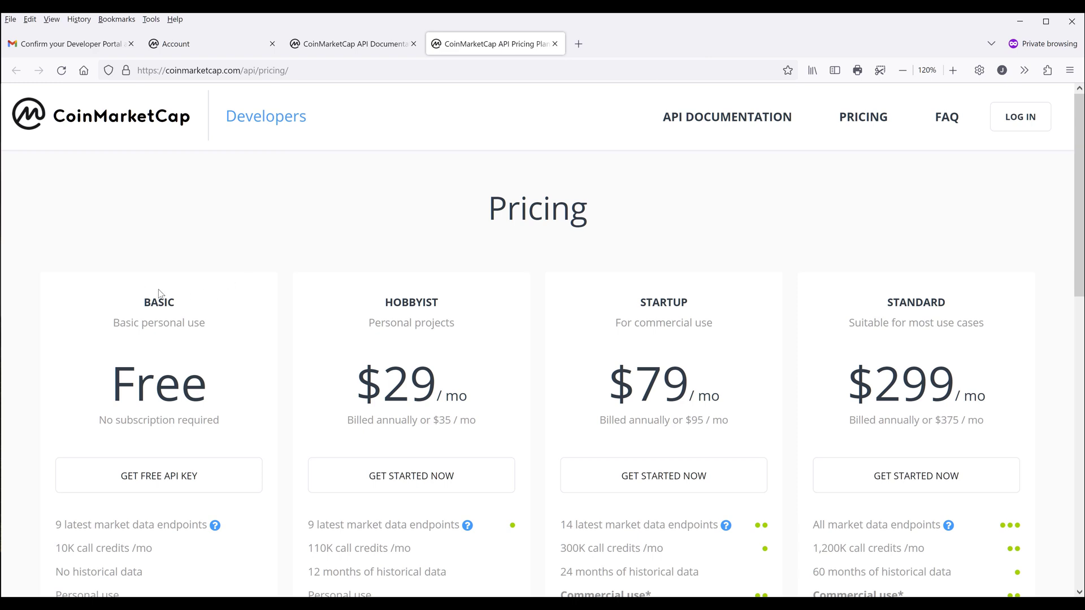
mouse_move(497, 316)
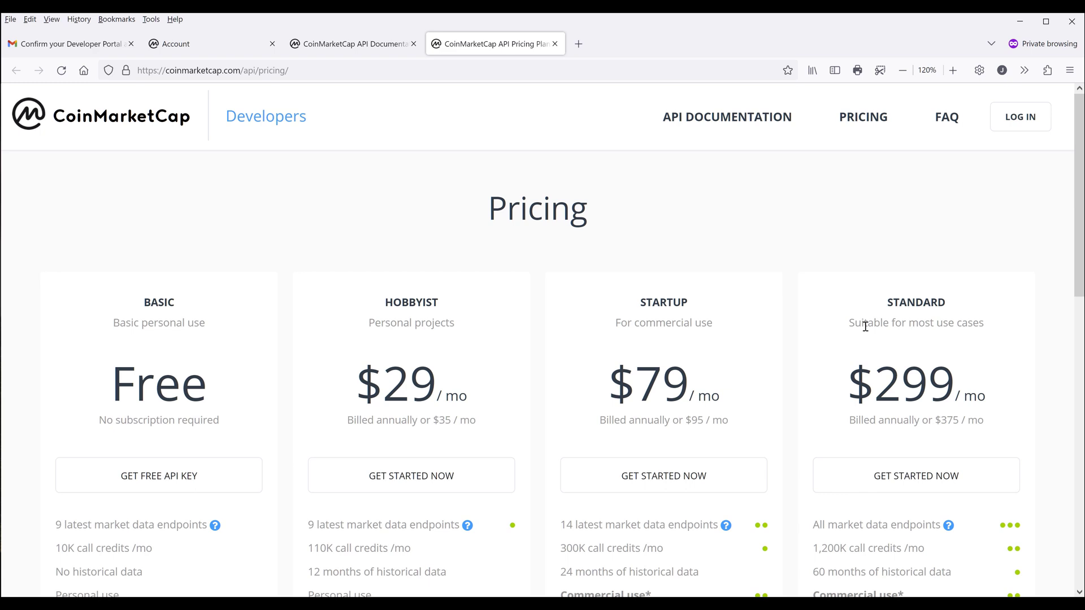
scroll("down", 3)
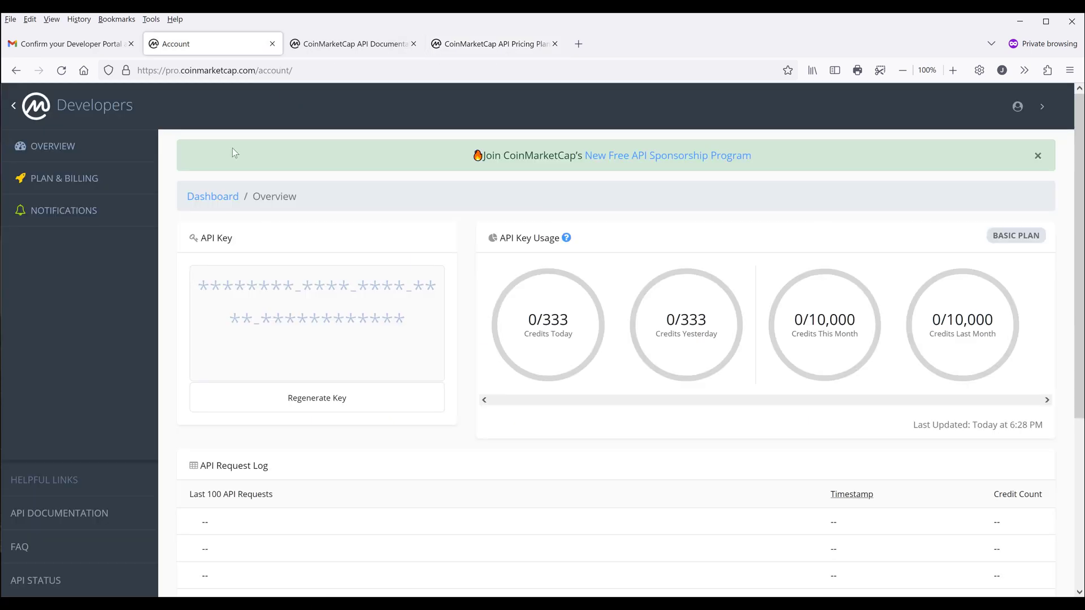
Check the Basic plan's credit limits under Plan & Billing, then return to the overview.
left_click(64, 177)
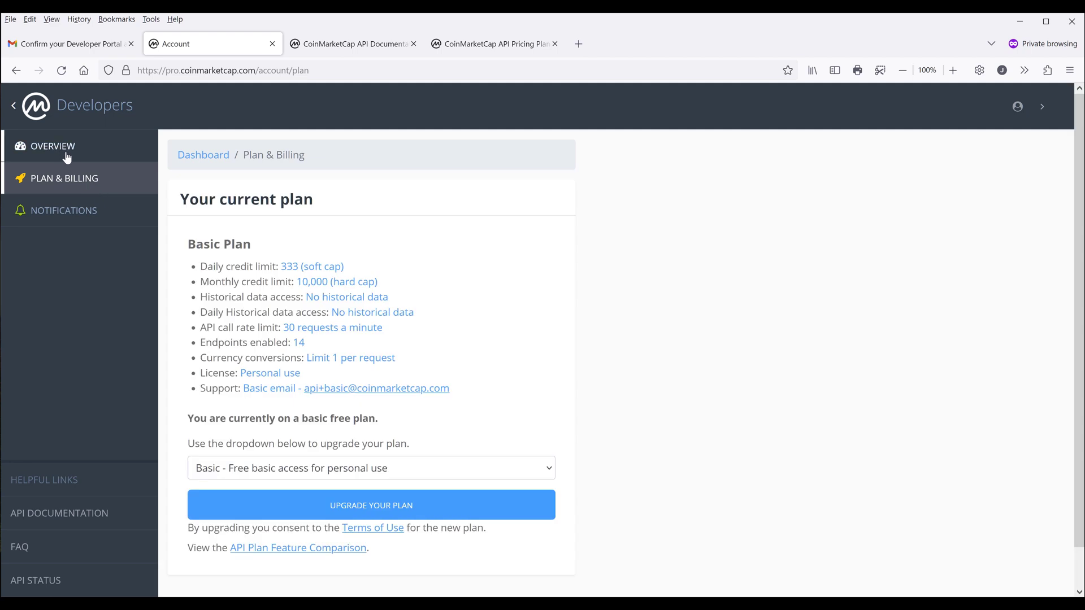
left_click(52, 146)
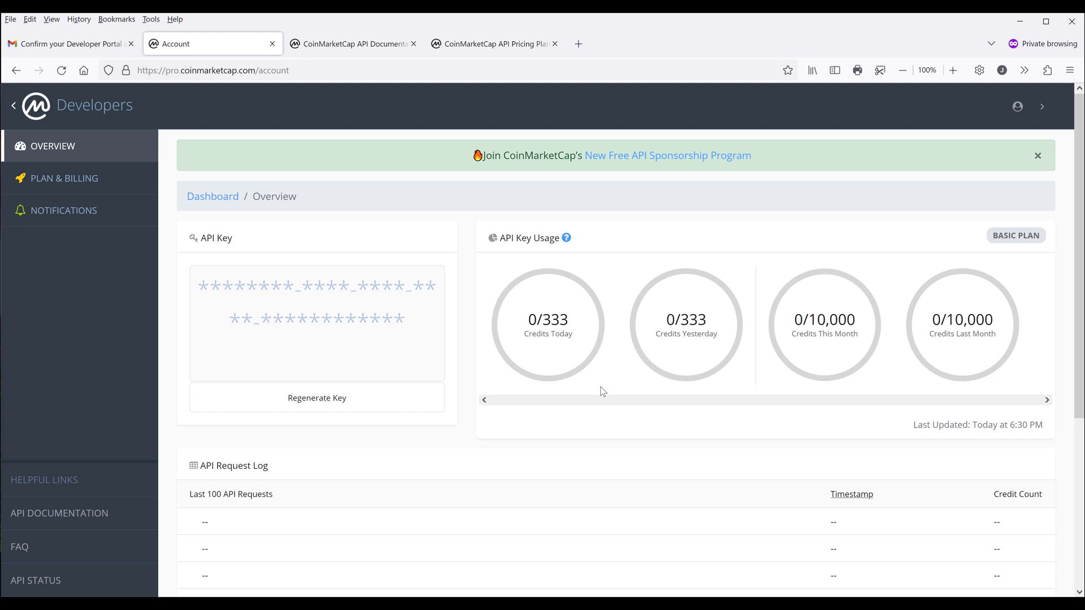
mouse_move(501, 307)
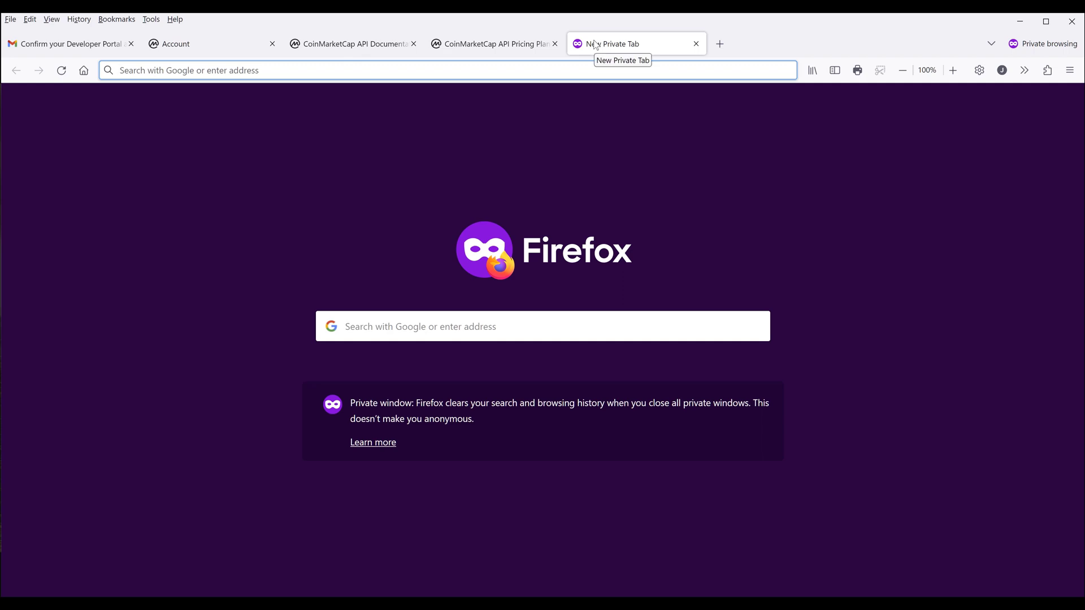
Create a new spreadsheet via sheets.new and name it CoinMarketCap Demo.
type("https://sheets.new")
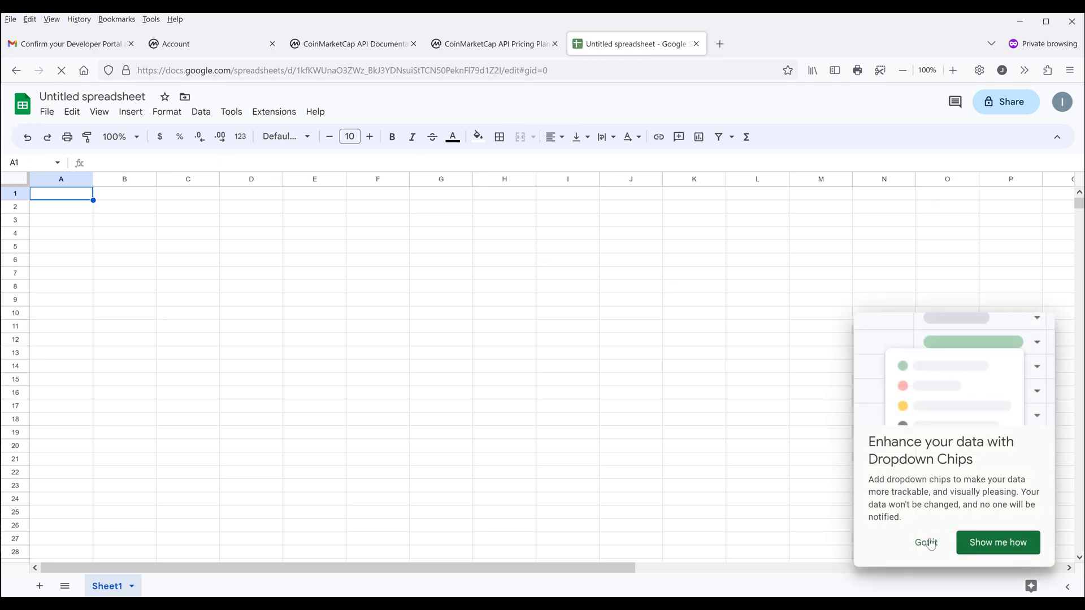
left_click(90, 96)
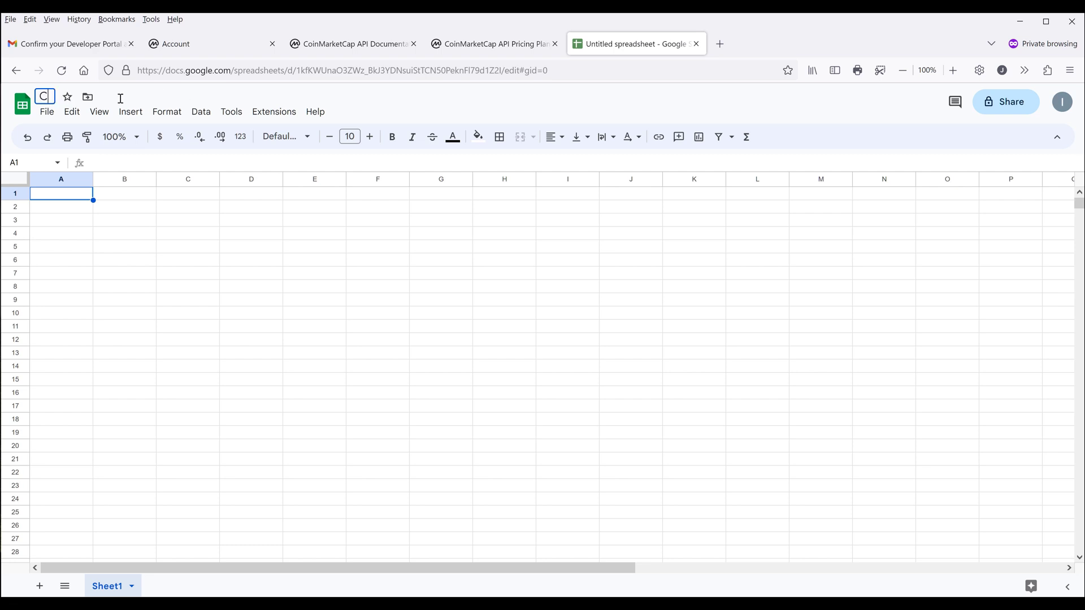
type("Crypto")
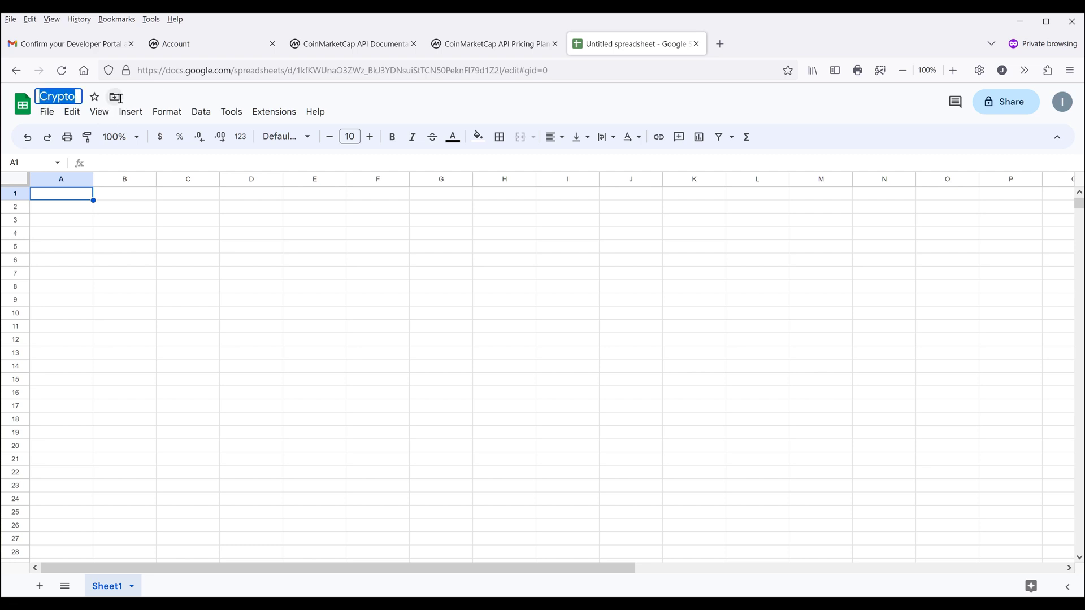
type("CoinMarketCap")
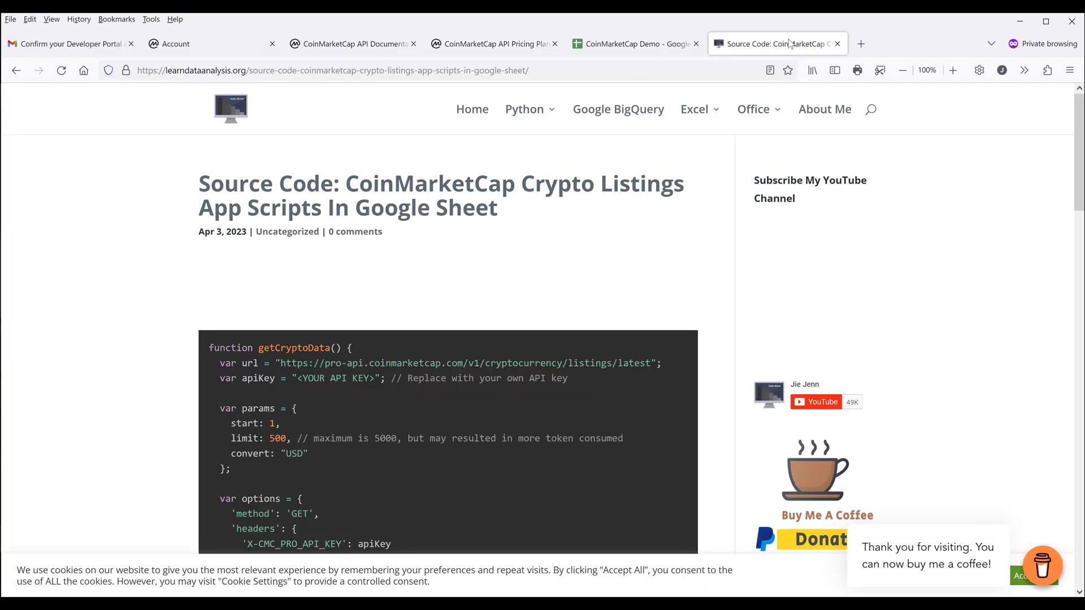
scroll("down", 3)
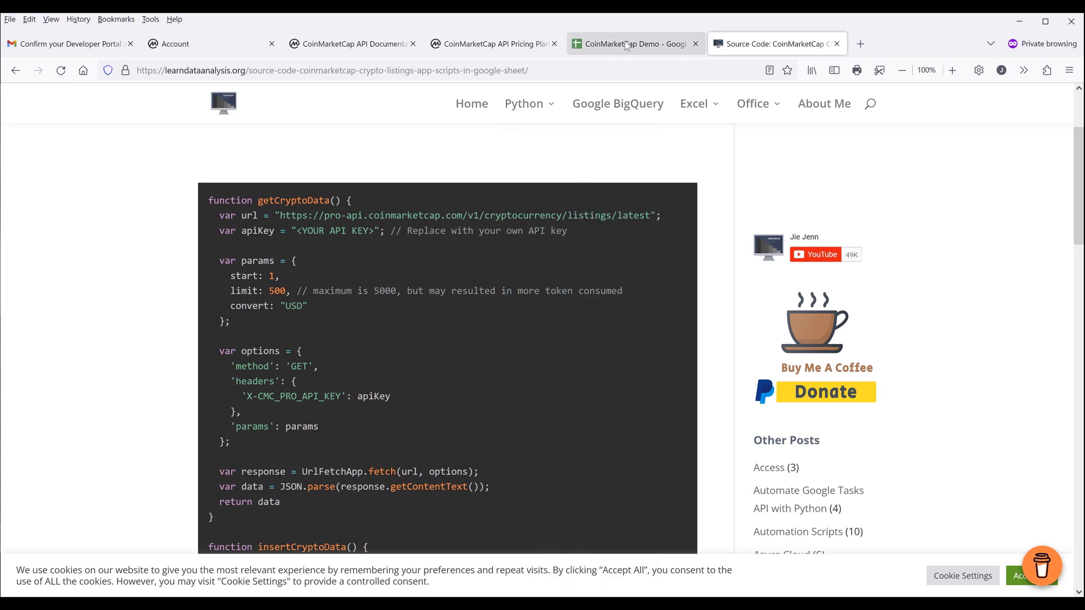
Create an Apps Script project bound to the CoinMarketCap Demo sheet via Extensions > Apps Script.
left_click(631, 44)
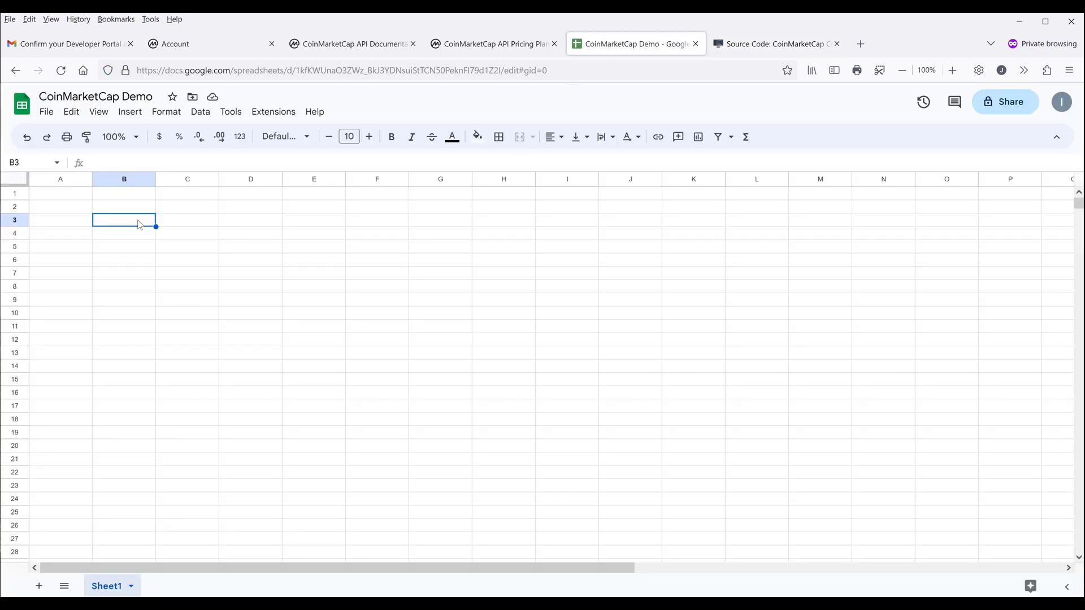
left_click(272, 112)
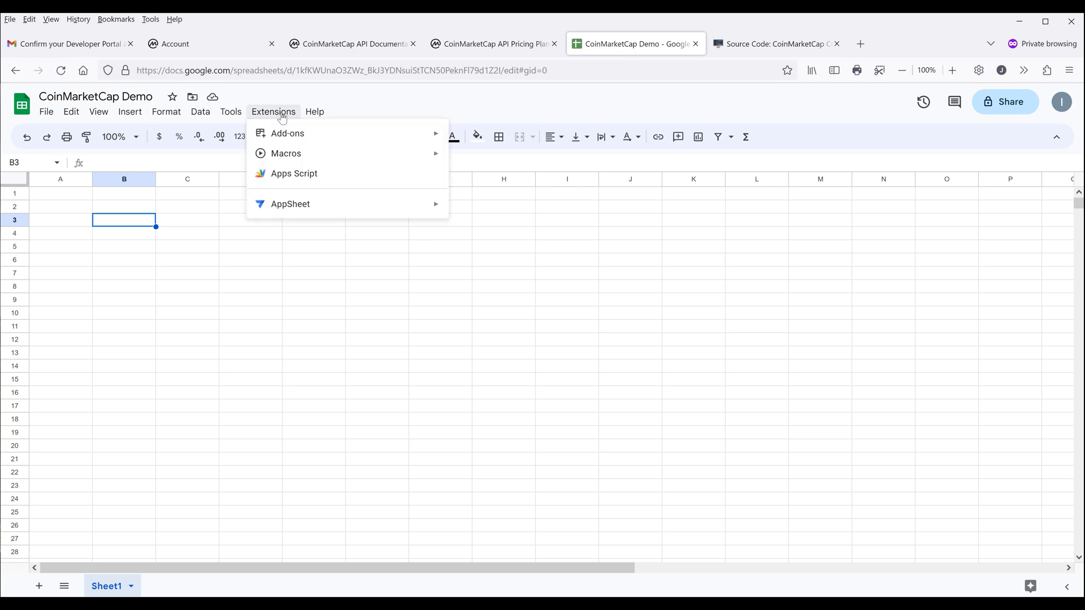
mouse_move(284, 178)
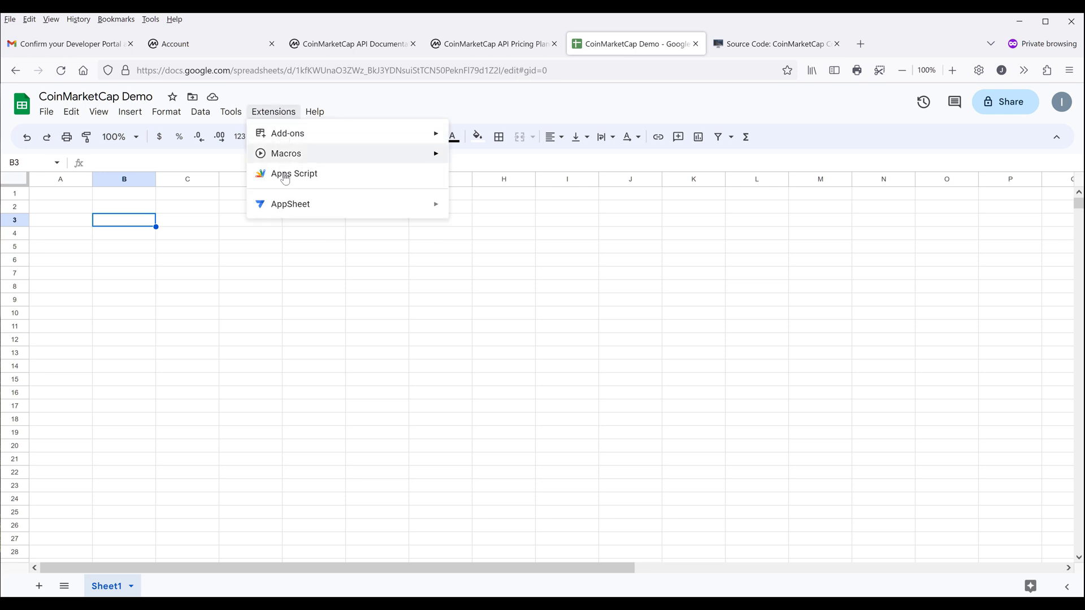
left_click(294, 175)
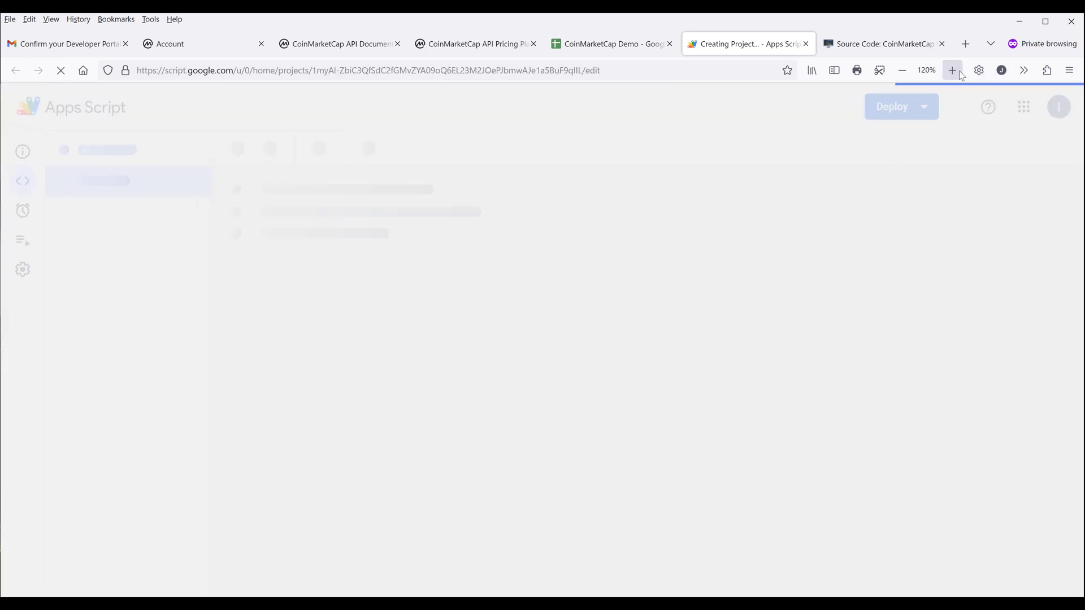
Copy the full crypto listings script from the article for pasting into Code.gs.
left_click(883, 44)
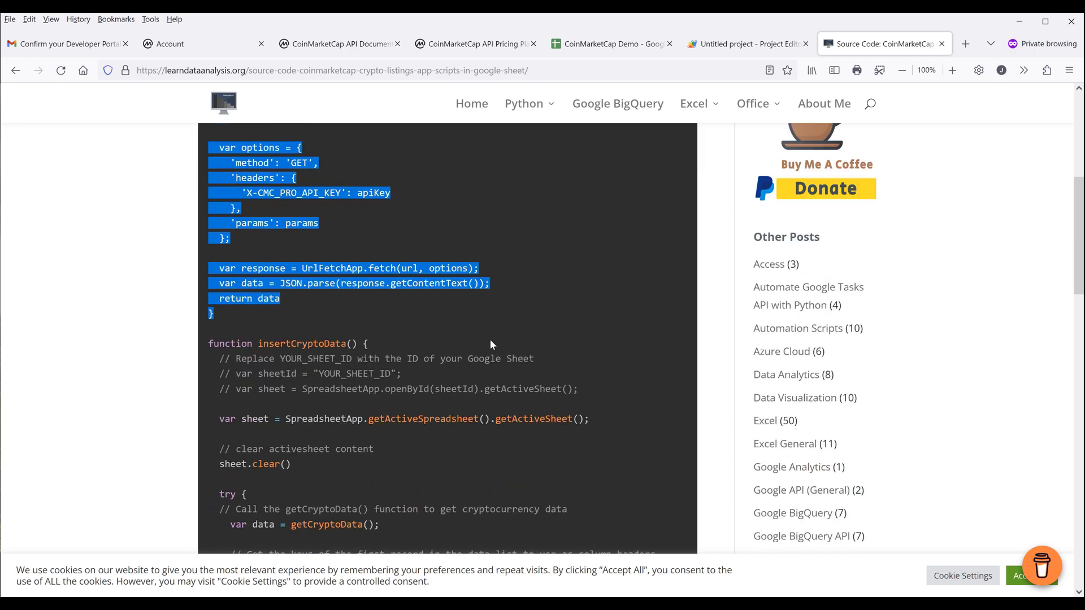
scroll("down", 3)
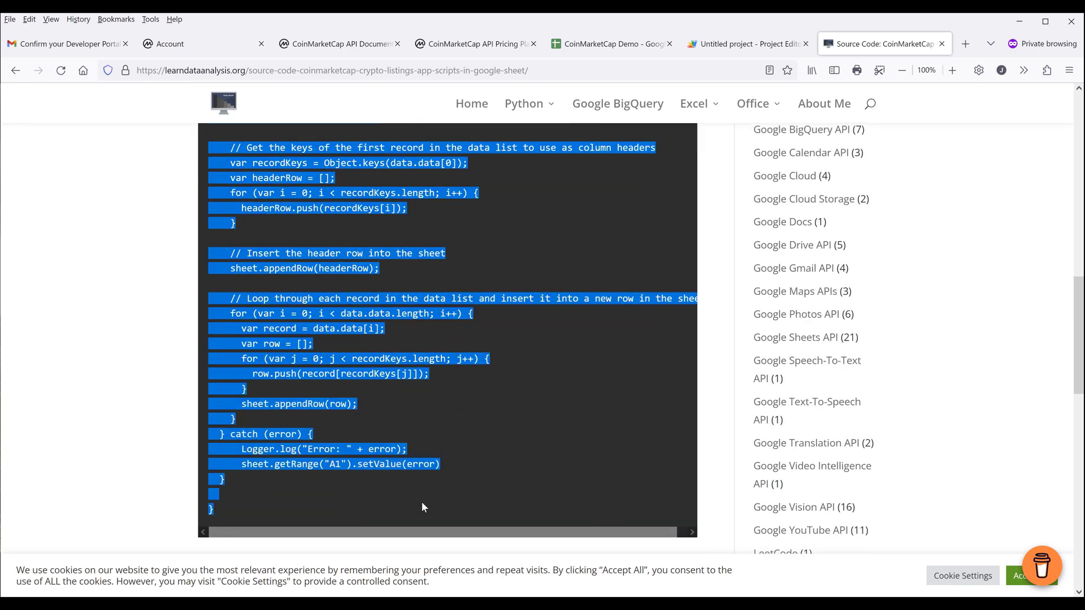
left_click(747, 44)
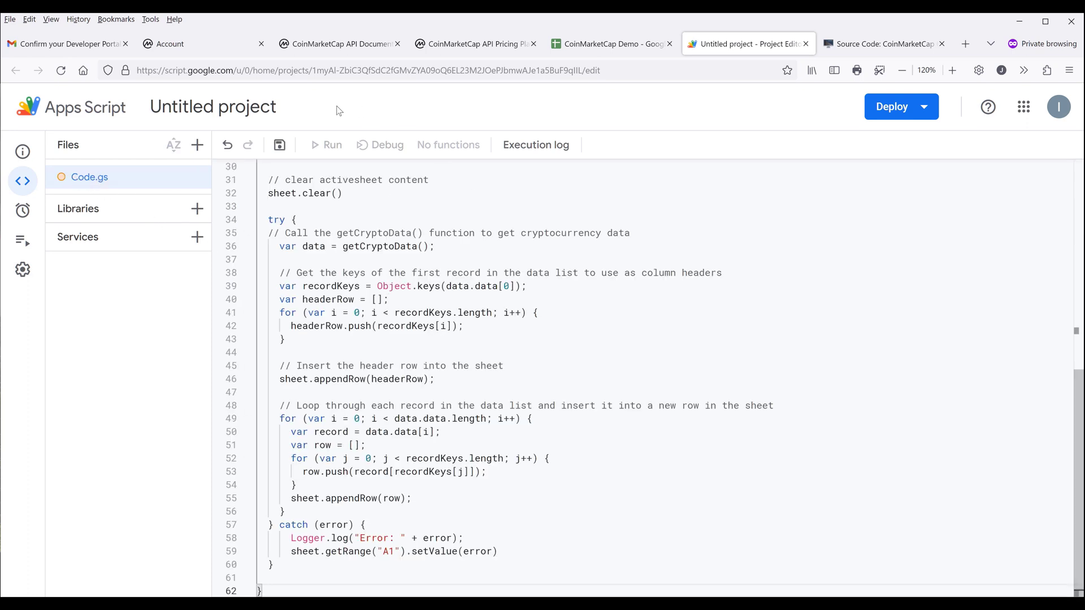
Rename the project to CoinMarketCap Demo Project and save it.
left_click(213, 106)
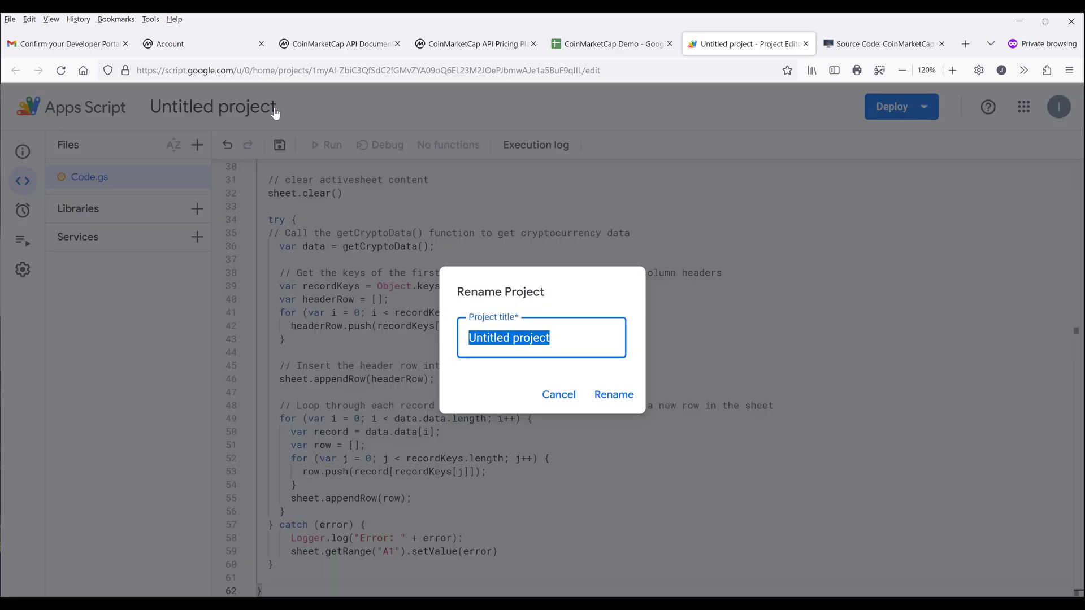
type("CoinMarketCap Demo")
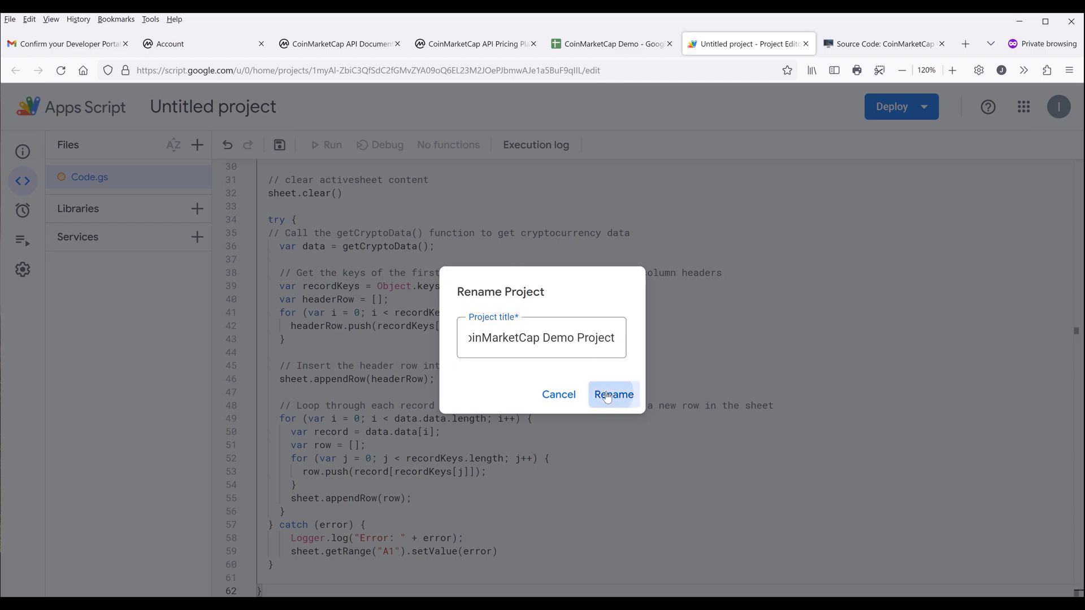
left_click(612, 395)
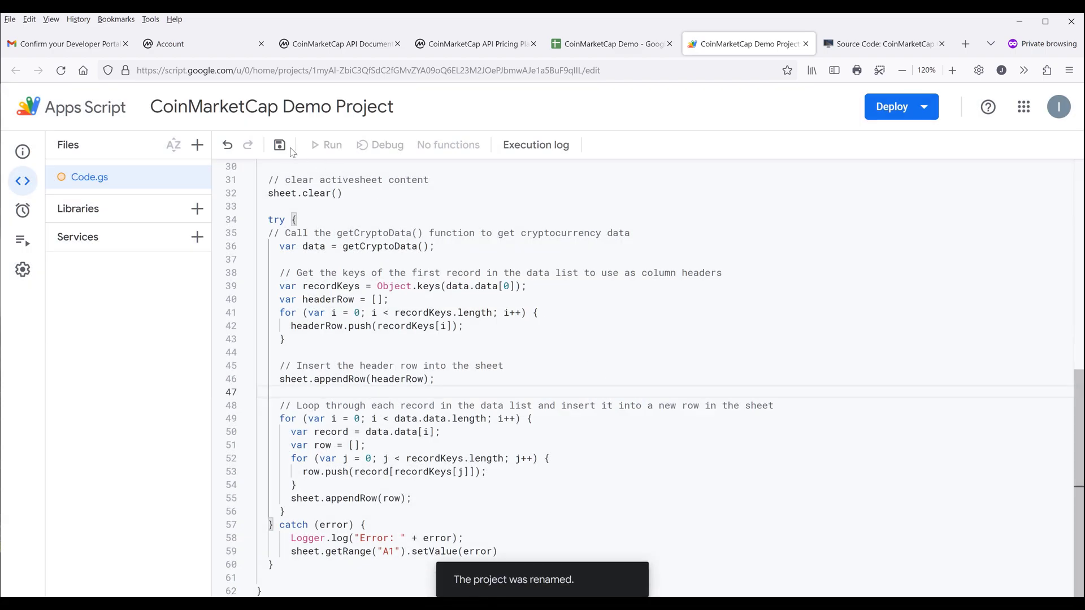
left_click(279, 145)
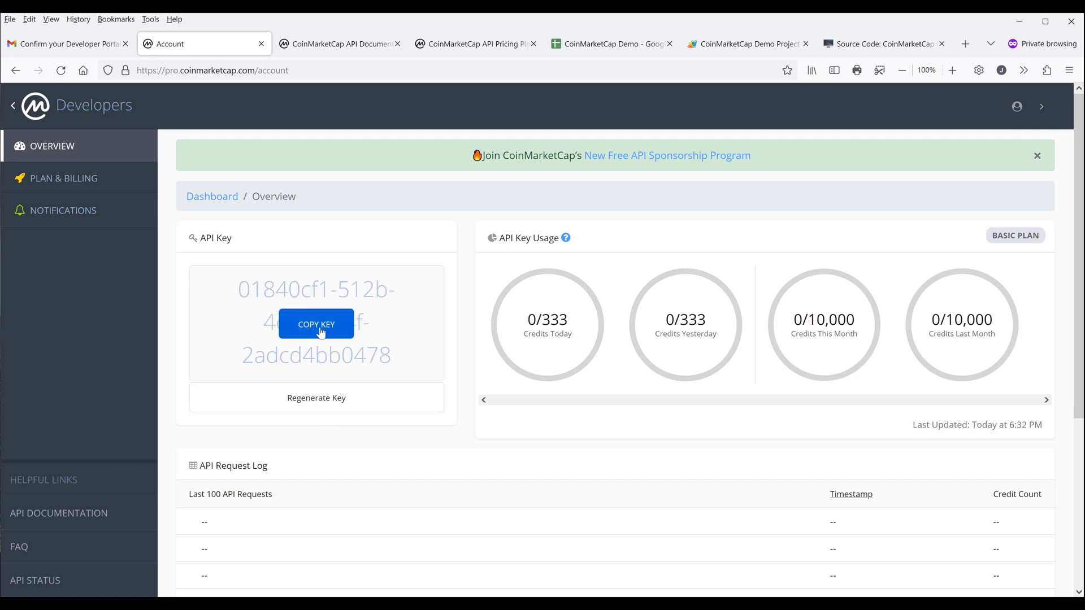
Copy the API key from the developer dashboard and return to the script editor.
left_click(315, 325)
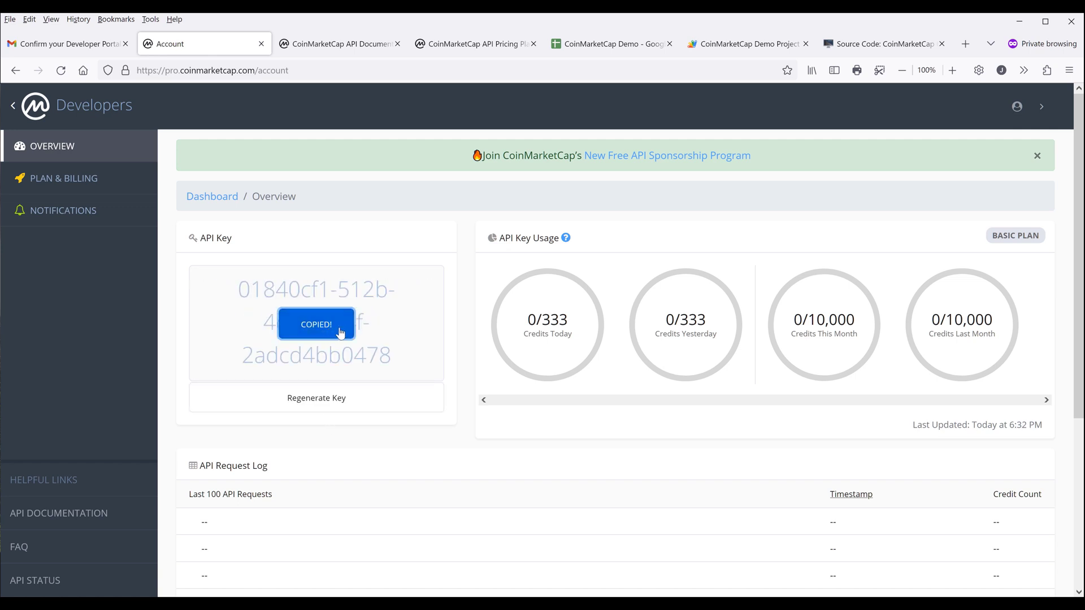
left_click(747, 44)
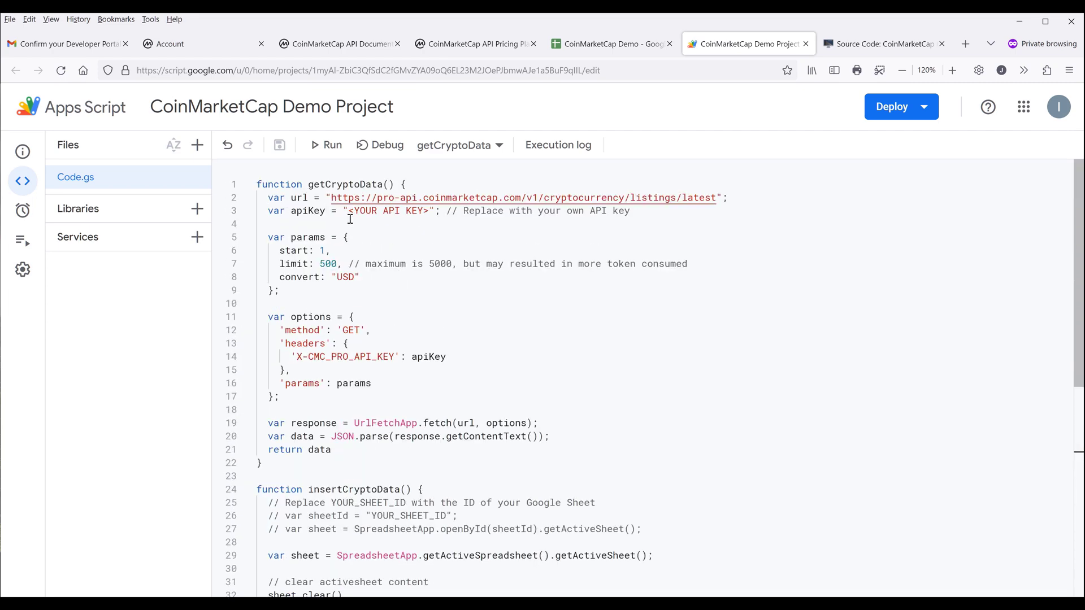
Replace the <YOUR API KEY> placeholder with the copied key and save the script.
double_click(307, 210)
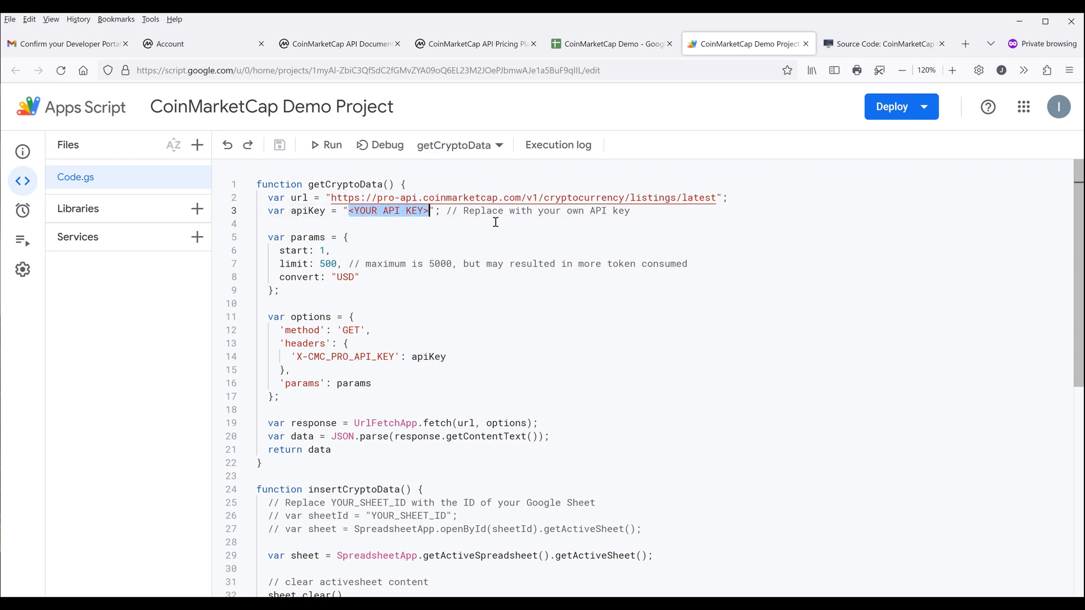
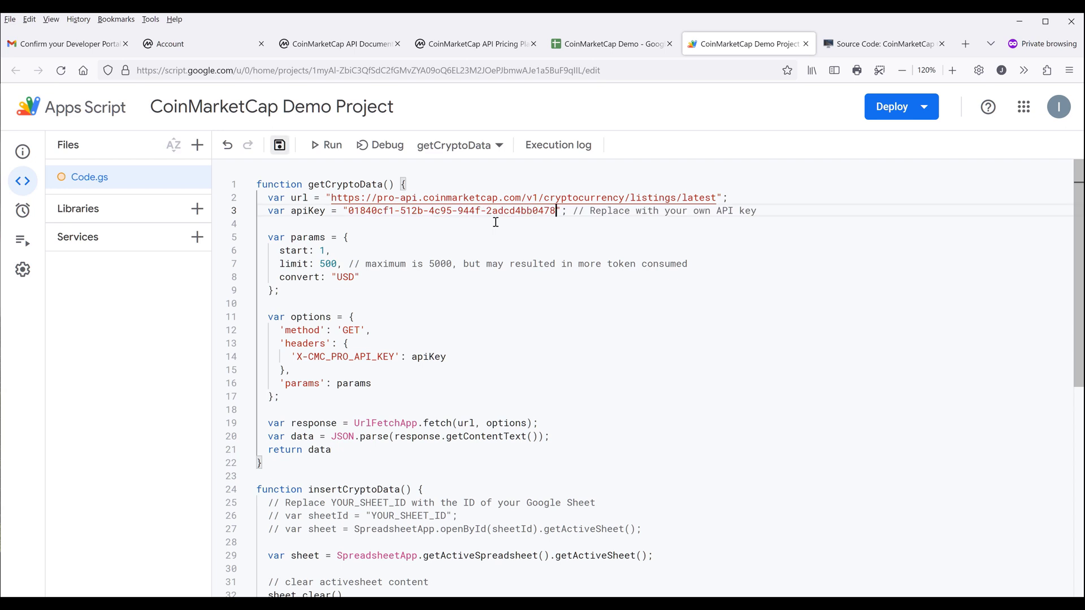
left_click(279, 145)
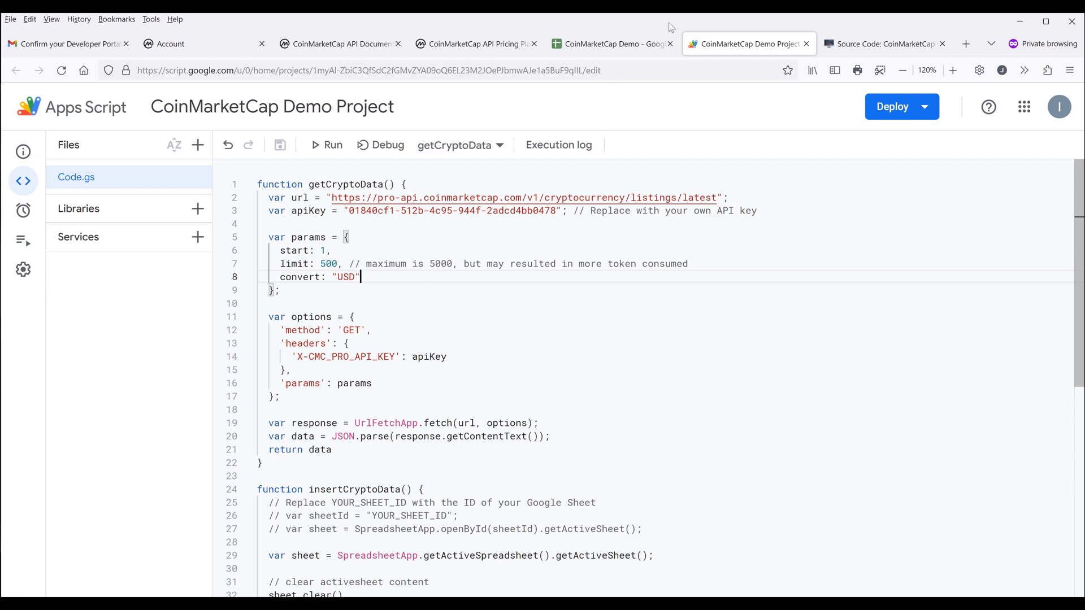
mouse_move(742, 49)
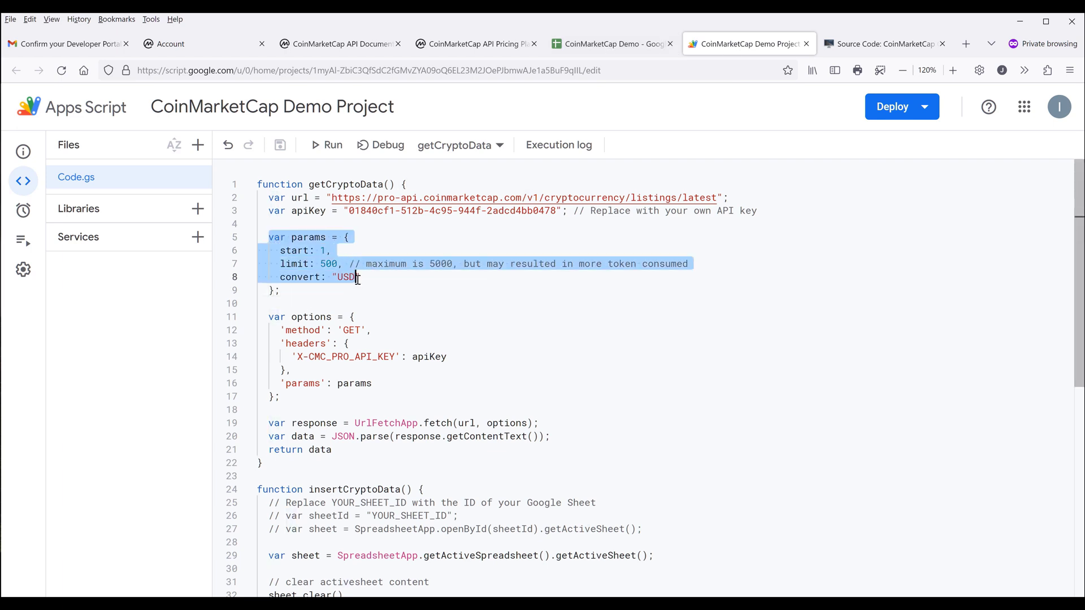
Set the request params to start 1 and limit 100 instead of 500, and save Code.gs.
left_click(341, 263)
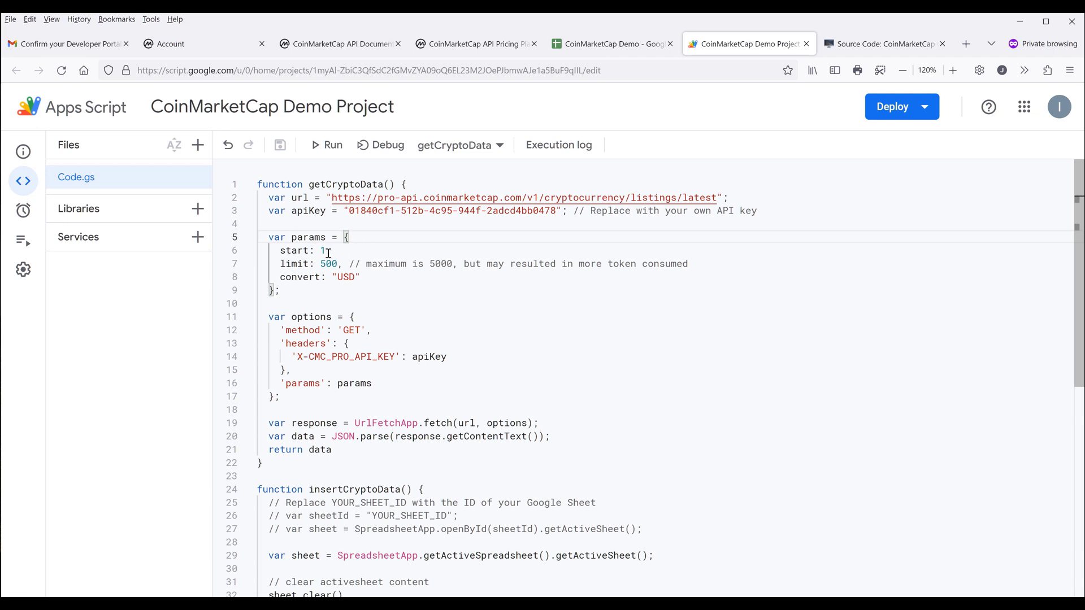
key("Backspace")
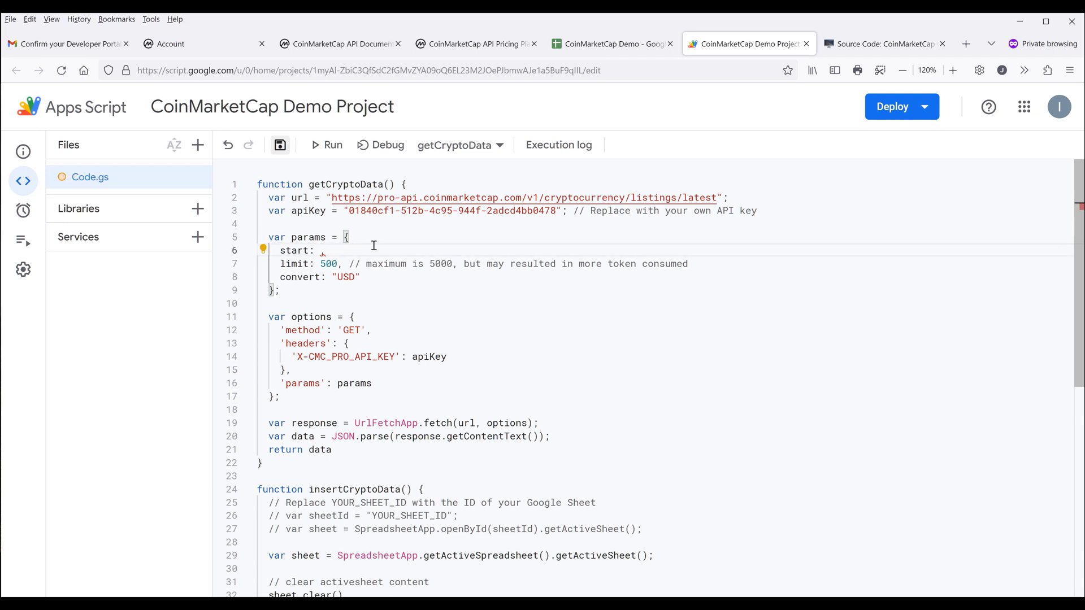
type("5000")
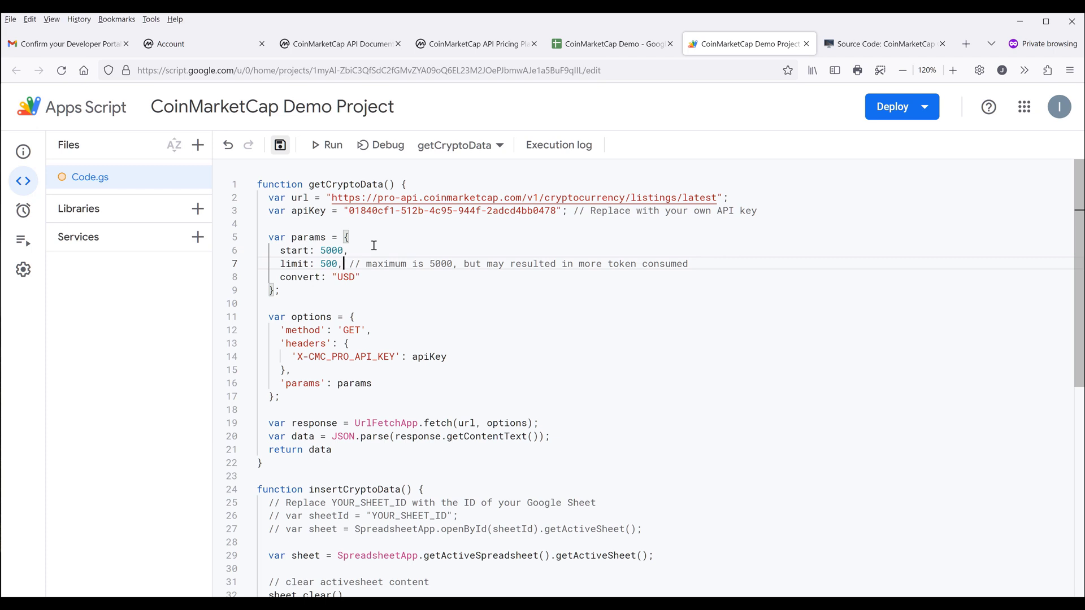
left_click(345, 250)
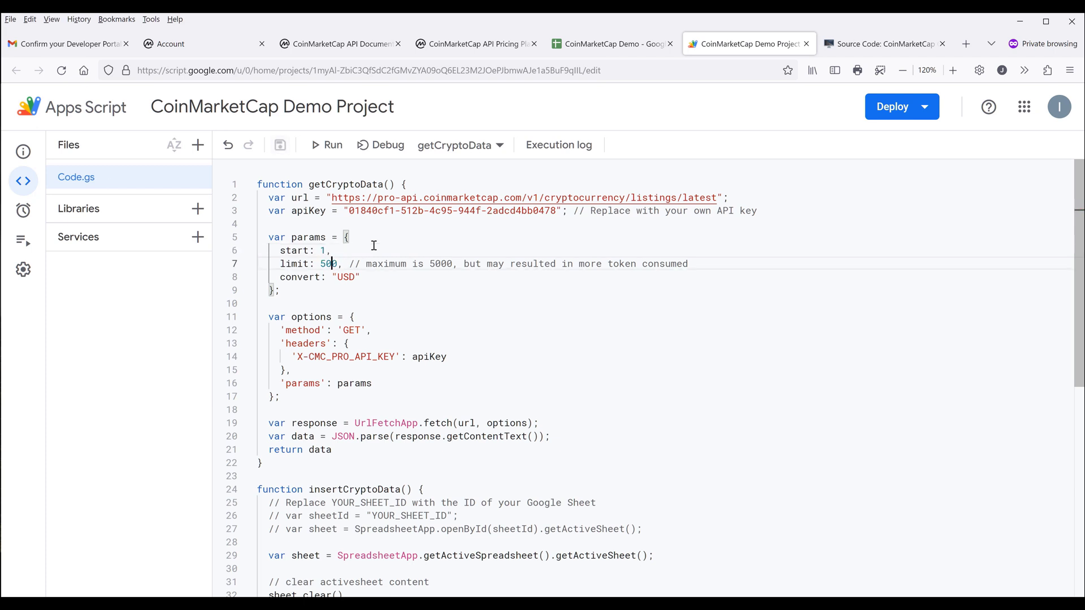
key("Backspace")
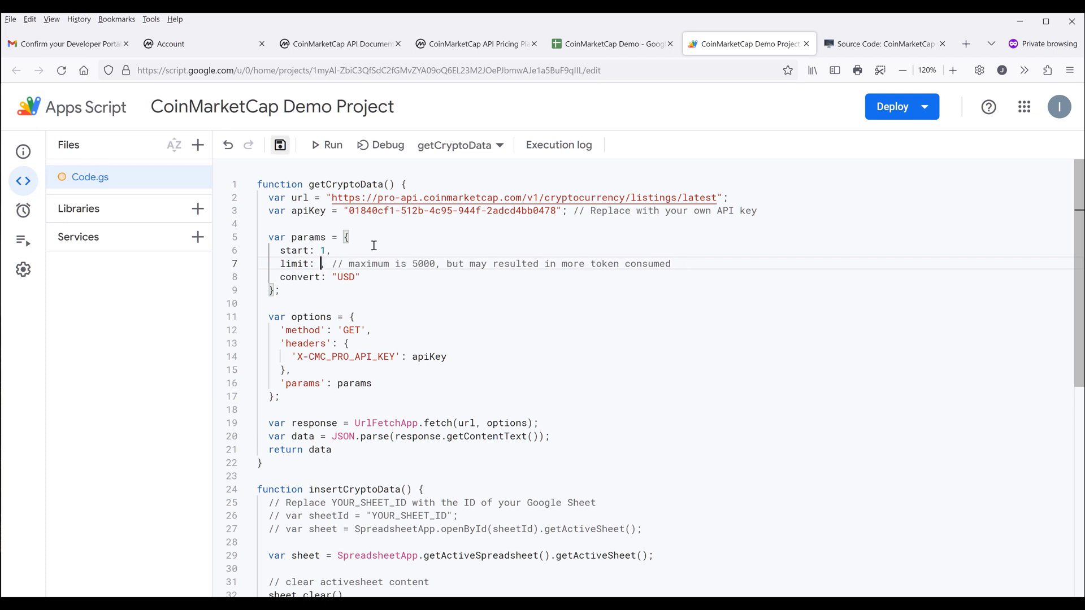
type("100")
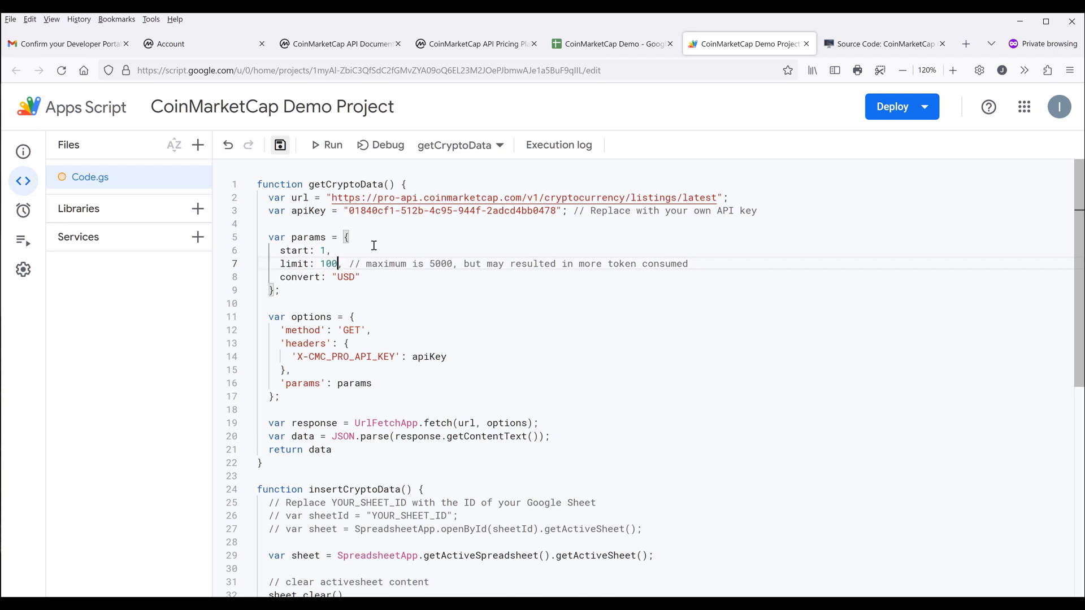
left_click(279, 146)
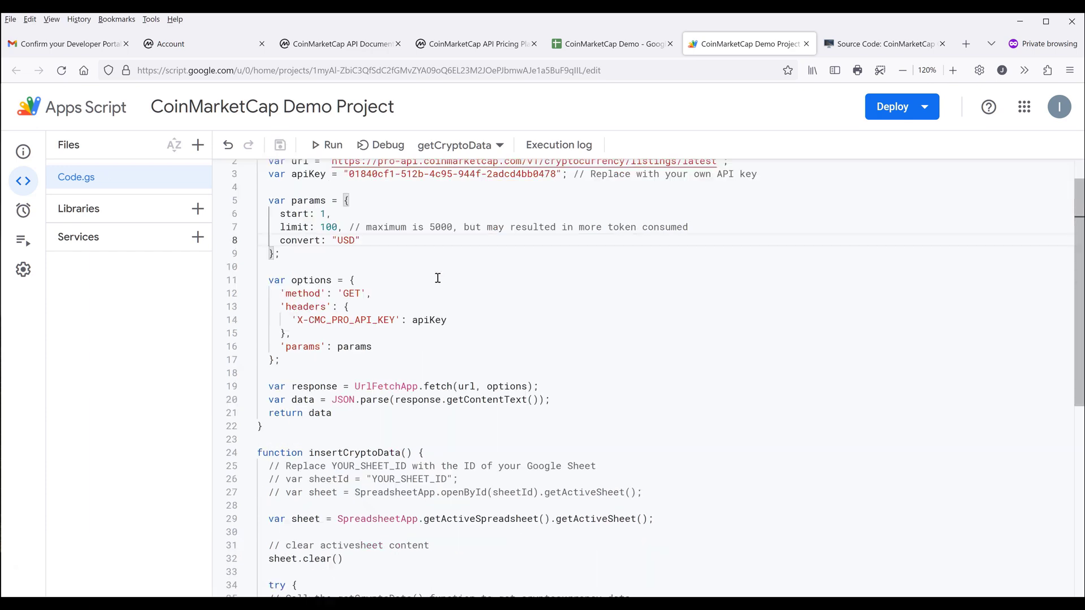
scroll("down", 3)
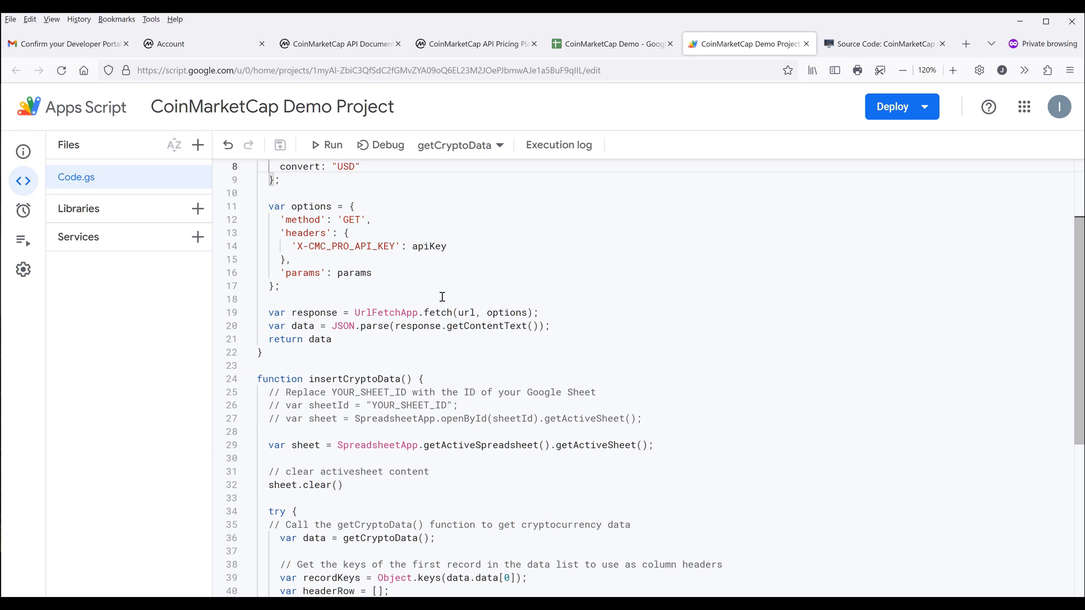
Import insertCryptoData as a macro of the CoinMarketCap Demo sheet via Extensions > Macros > Import macro.
left_click(612, 44)
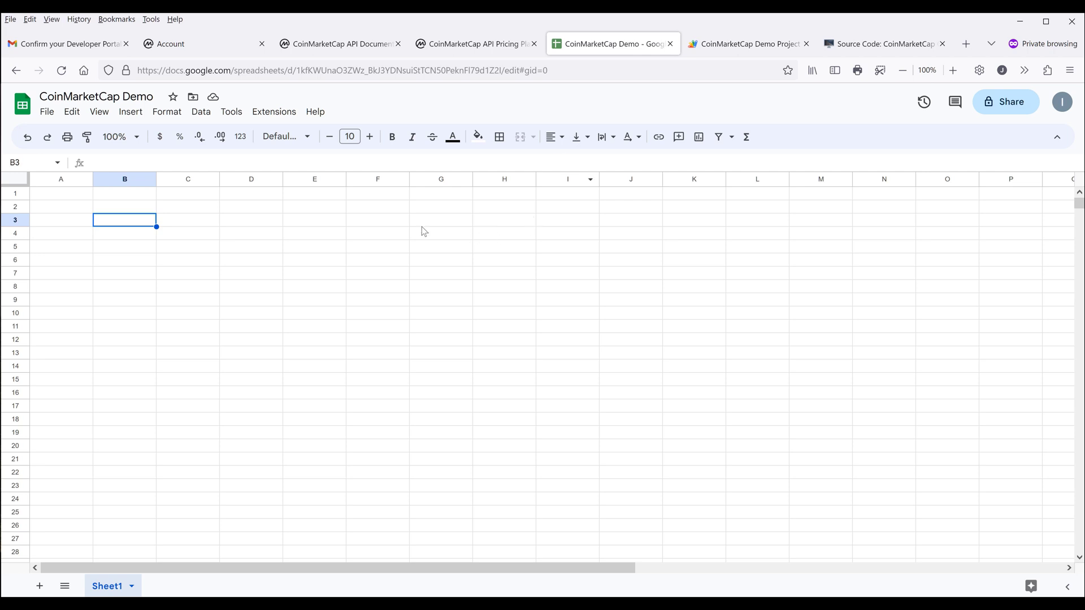
left_click(273, 112)
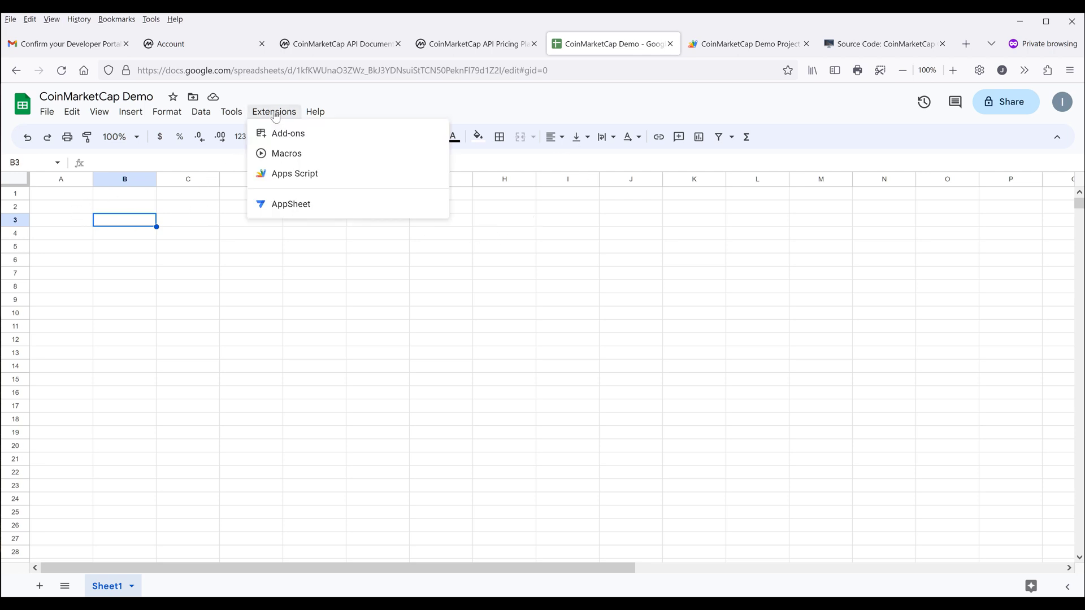
mouse_move(288, 133)
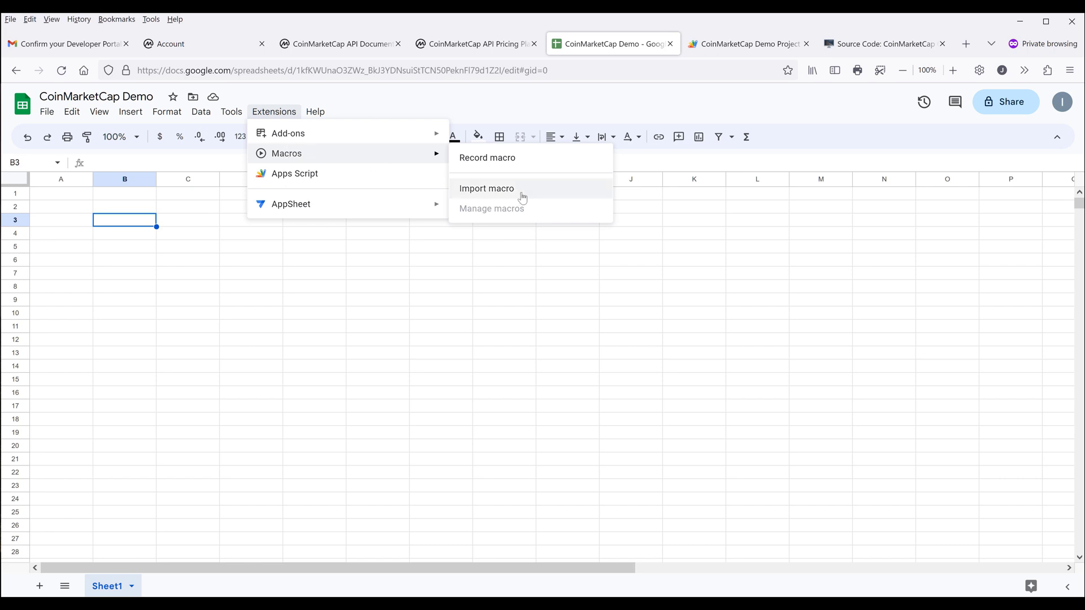
left_click(486, 189)
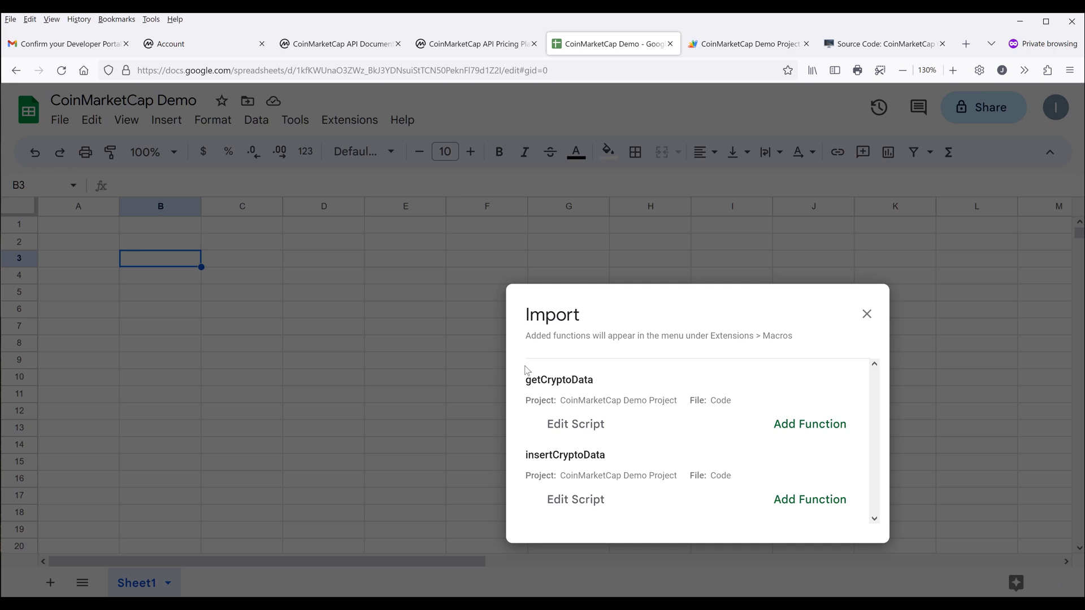
mouse_move(634, 462)
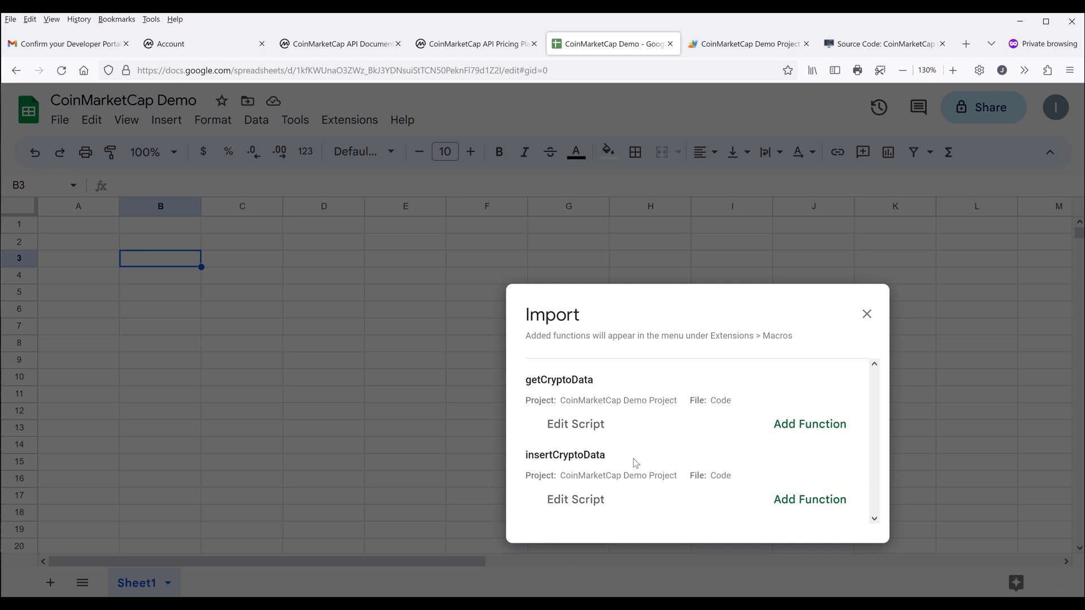
mouse_move(520, 460)
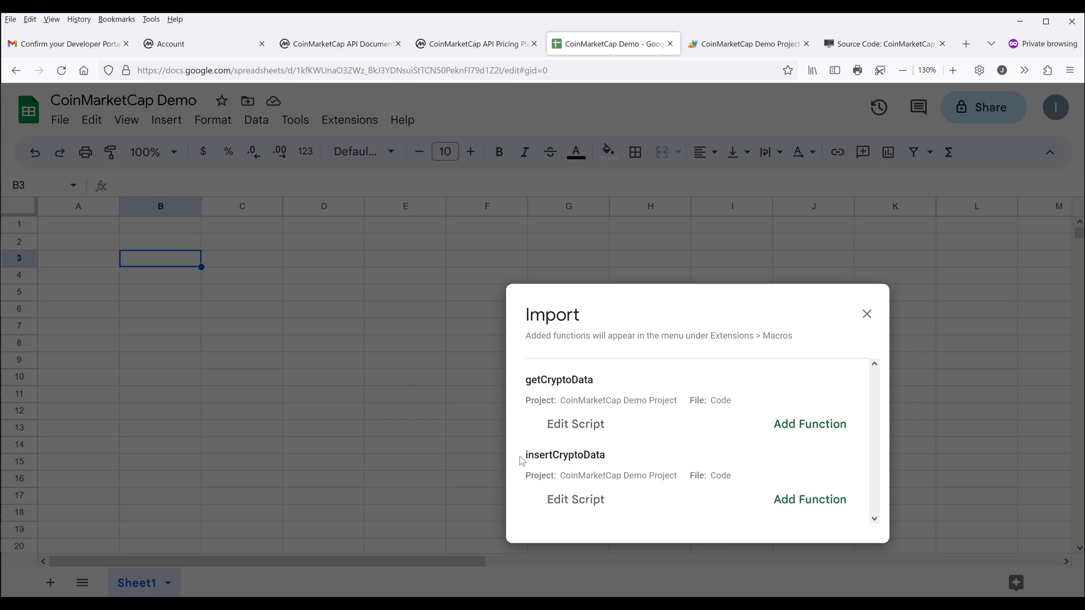
mouse_move(883, 527)
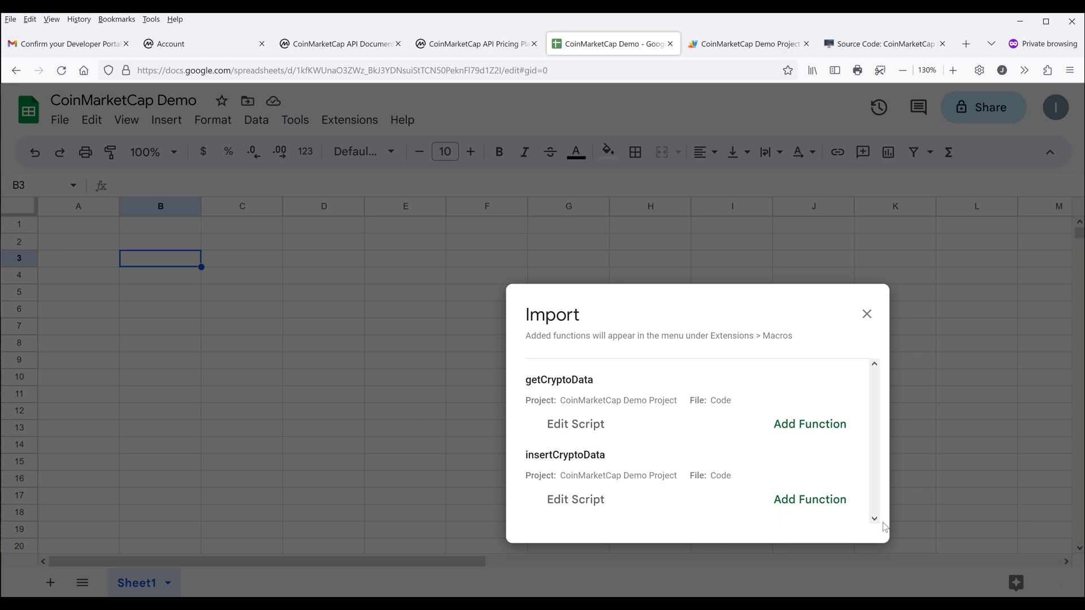
left_click(810, 499)
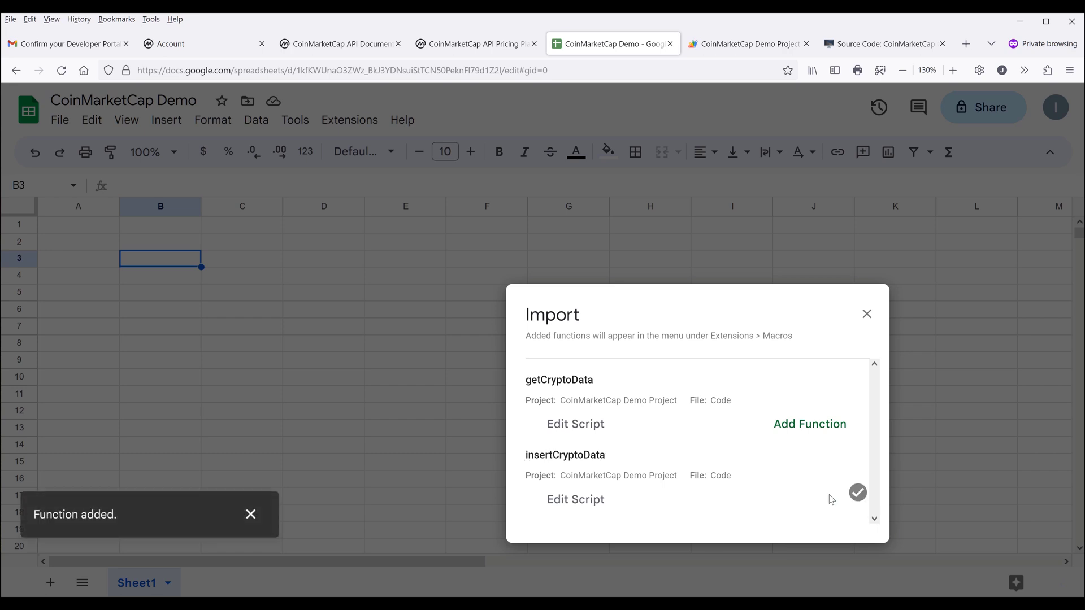
left_click(866, 313)
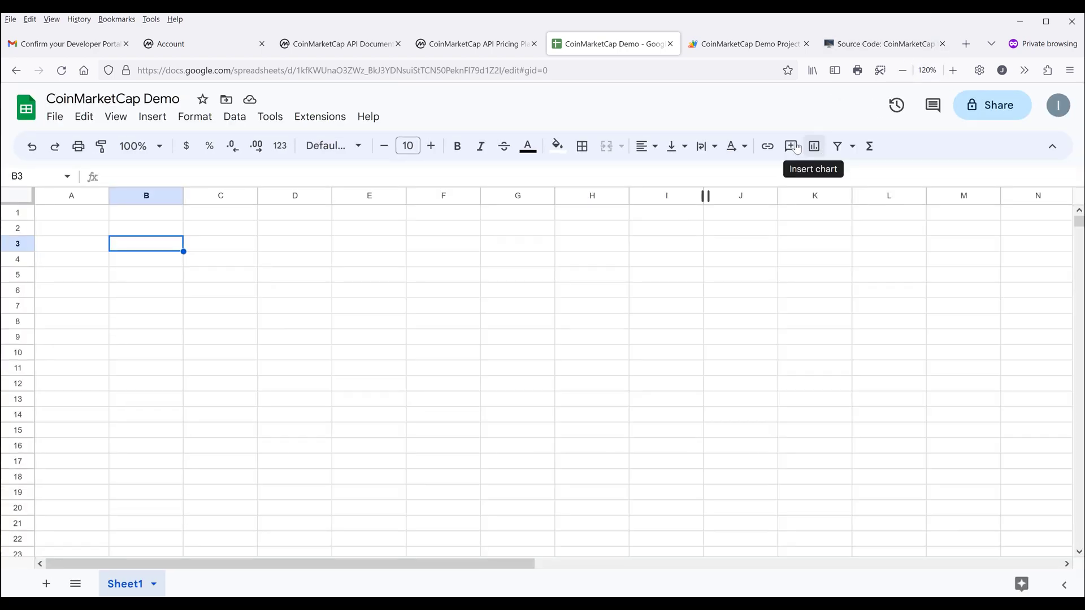
Run the insertCryptoData macro from Extensions and choose the Google account to authorize.
left_click(319, 117)
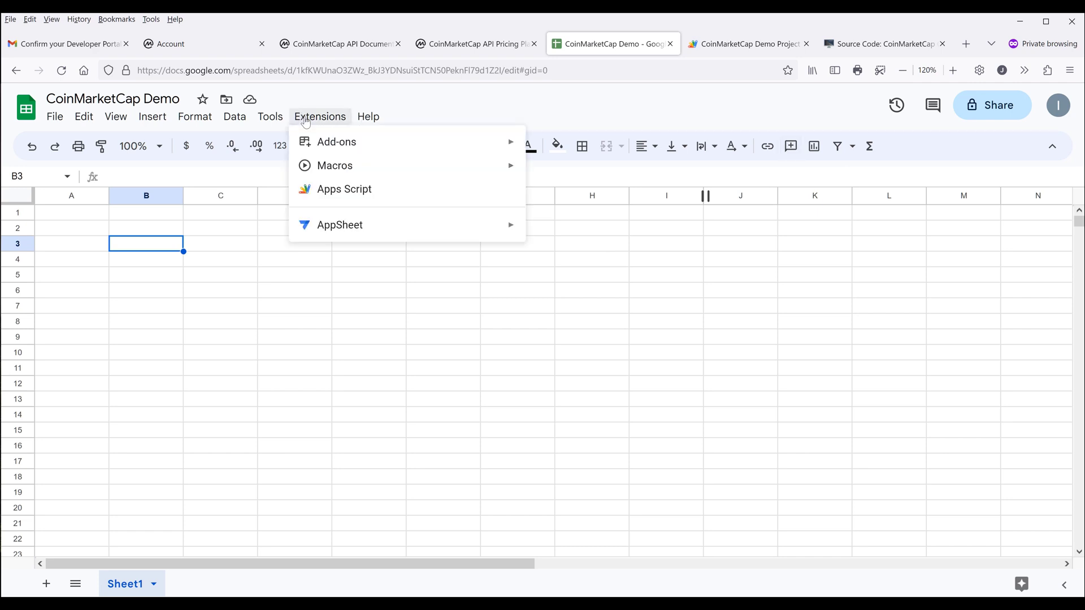
mouse_move(335, 165)
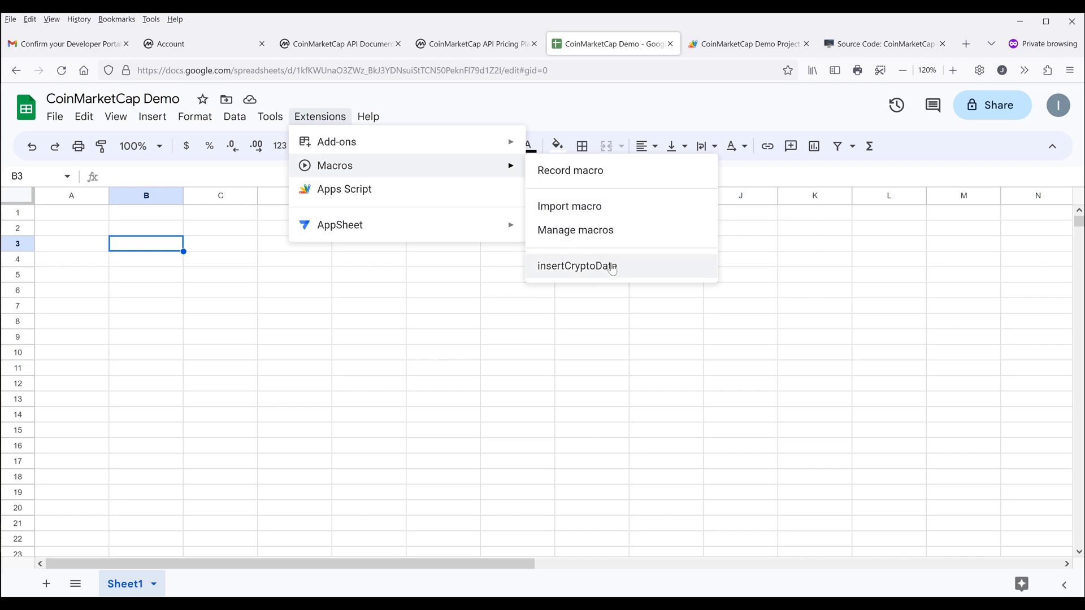
mouse_move(619, 270)
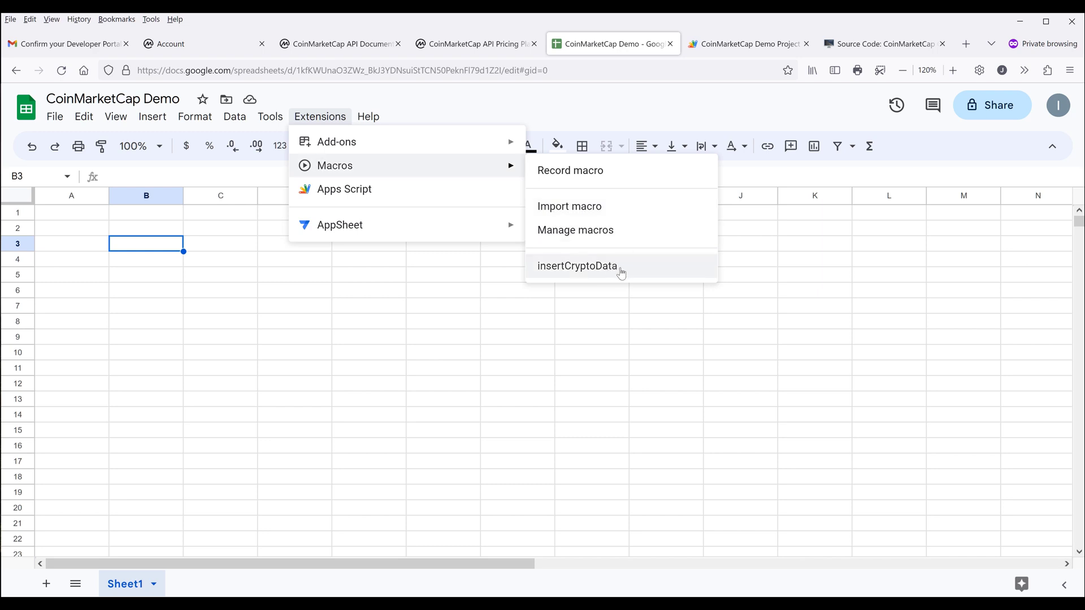
left_click(577, 267)
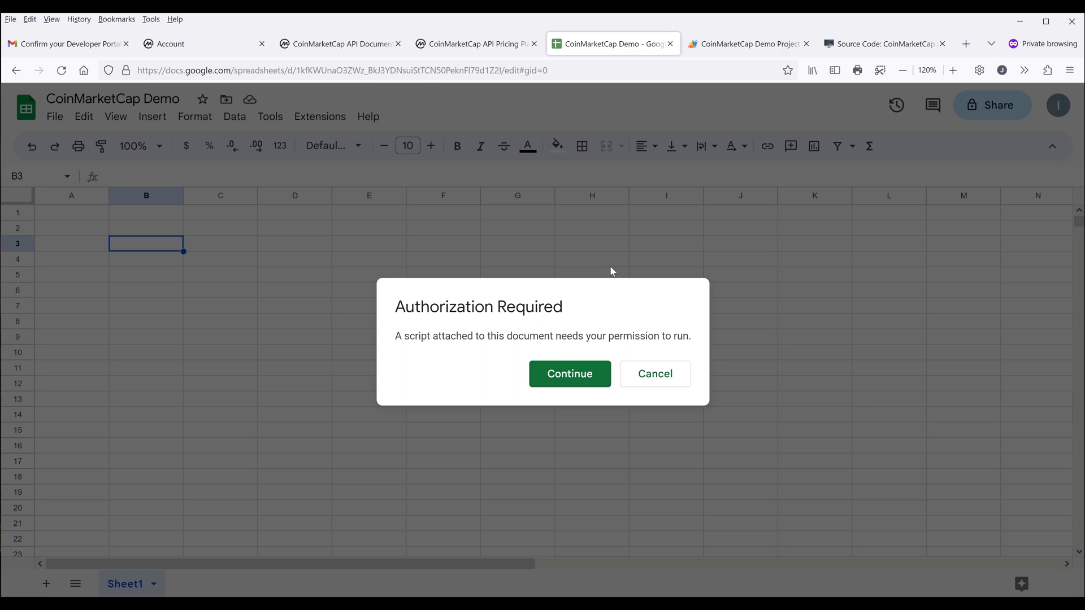
mouse_move(614, 283)
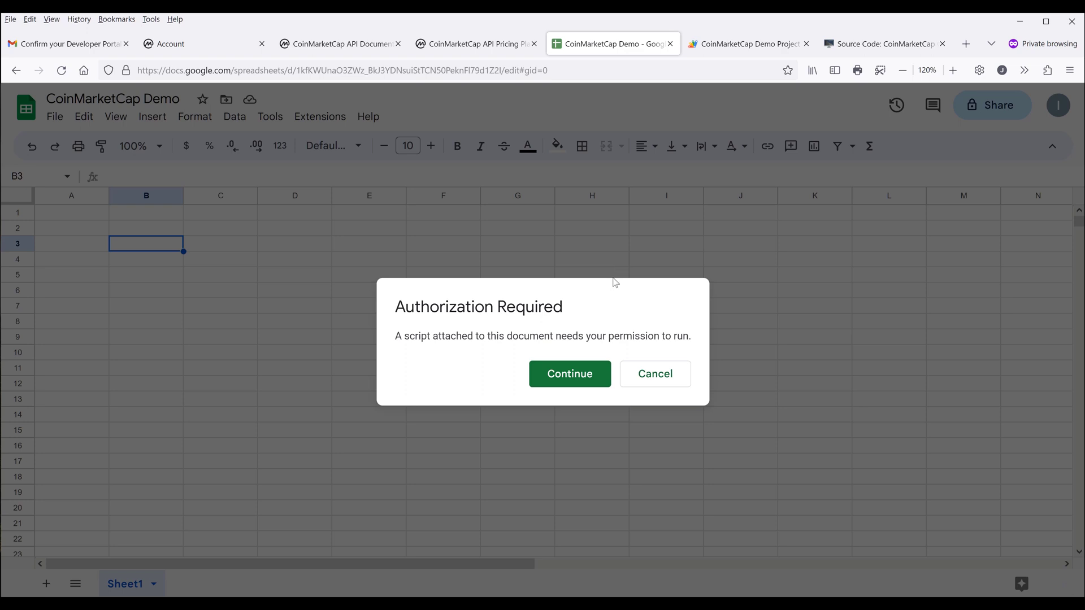
left_click(569, 374)
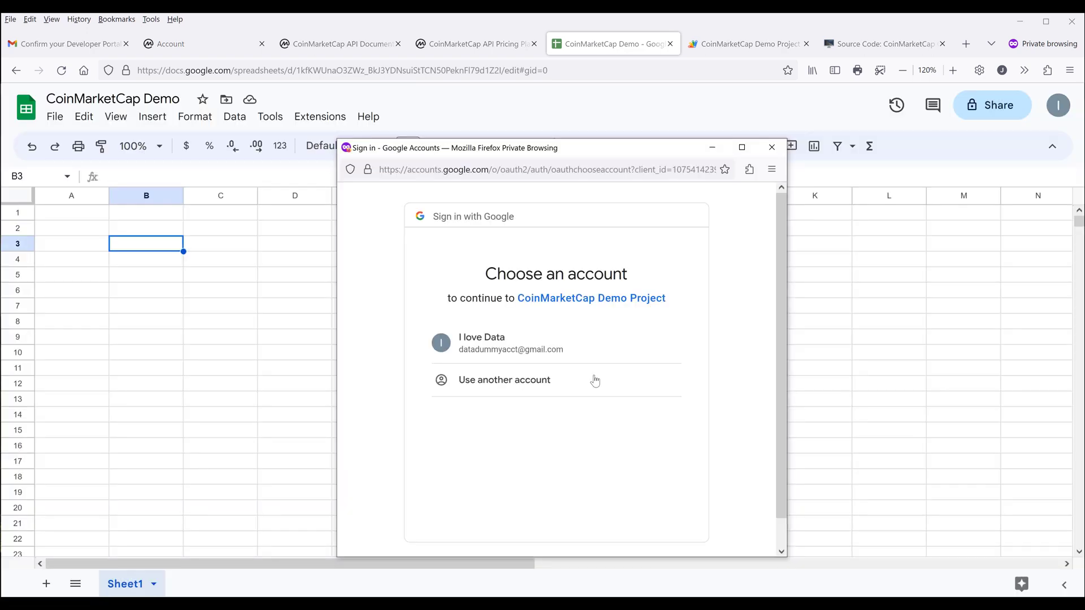
left_click(511, 342)
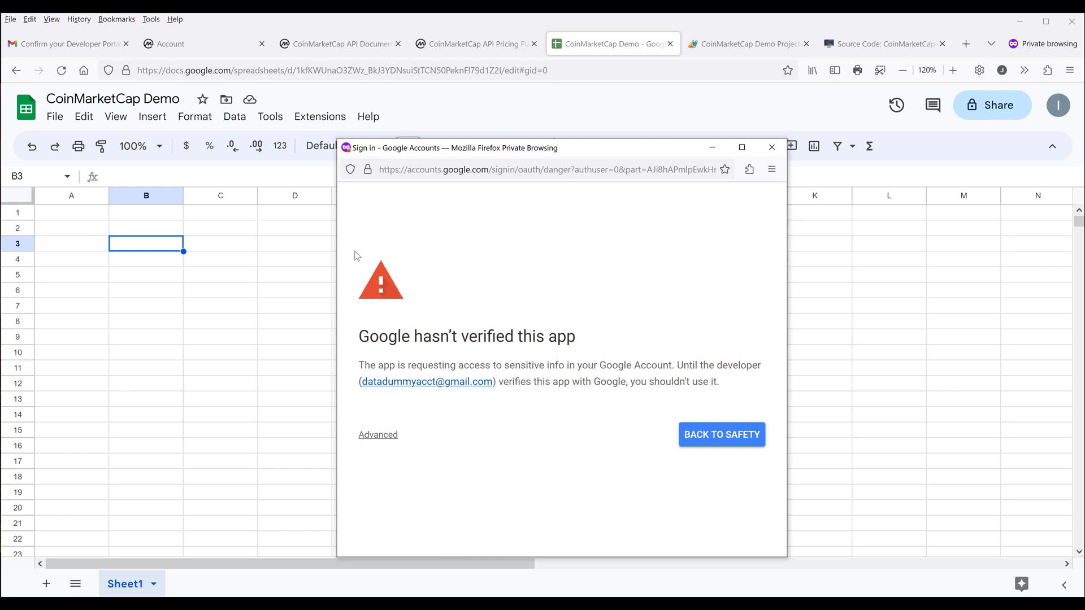
mouse_move(384, 431)
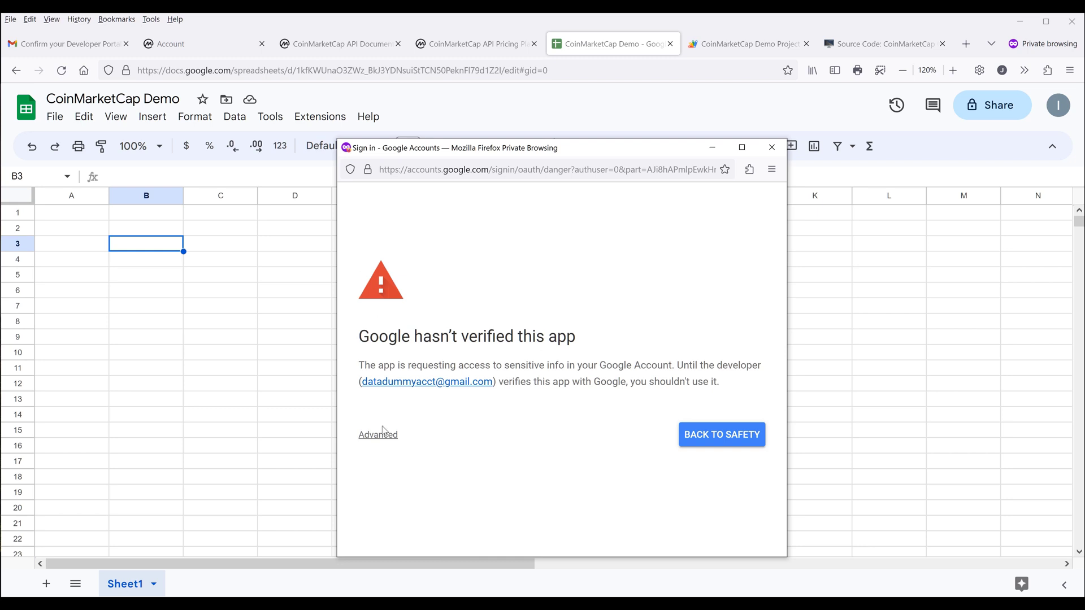
Proceed past the unverified-app warning to CoinMarketCap Demo Project and allow access.
left_click(377, 434)
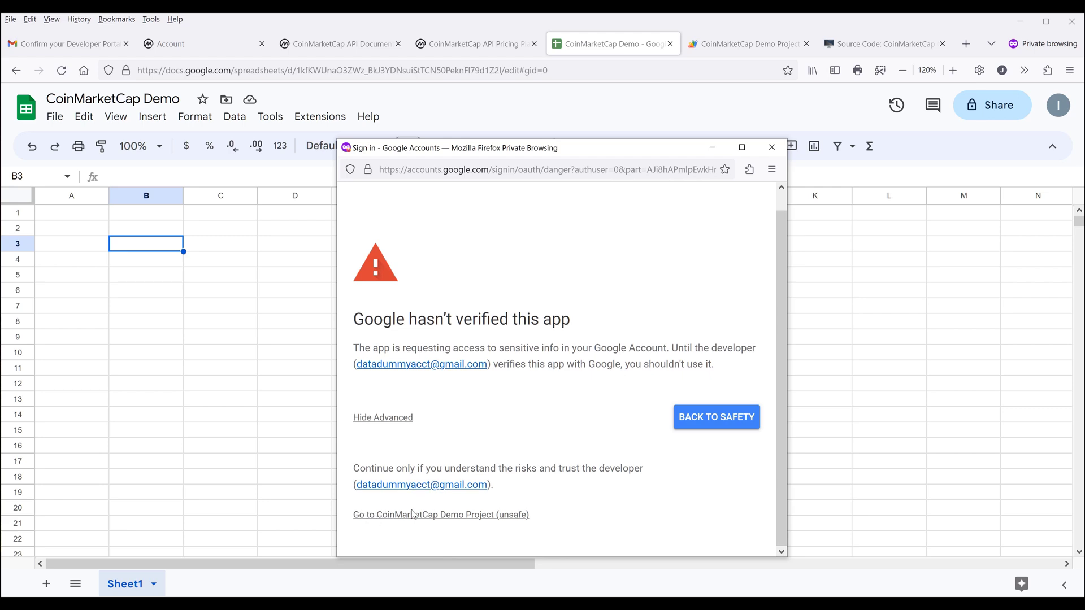
left_click(441, 514)
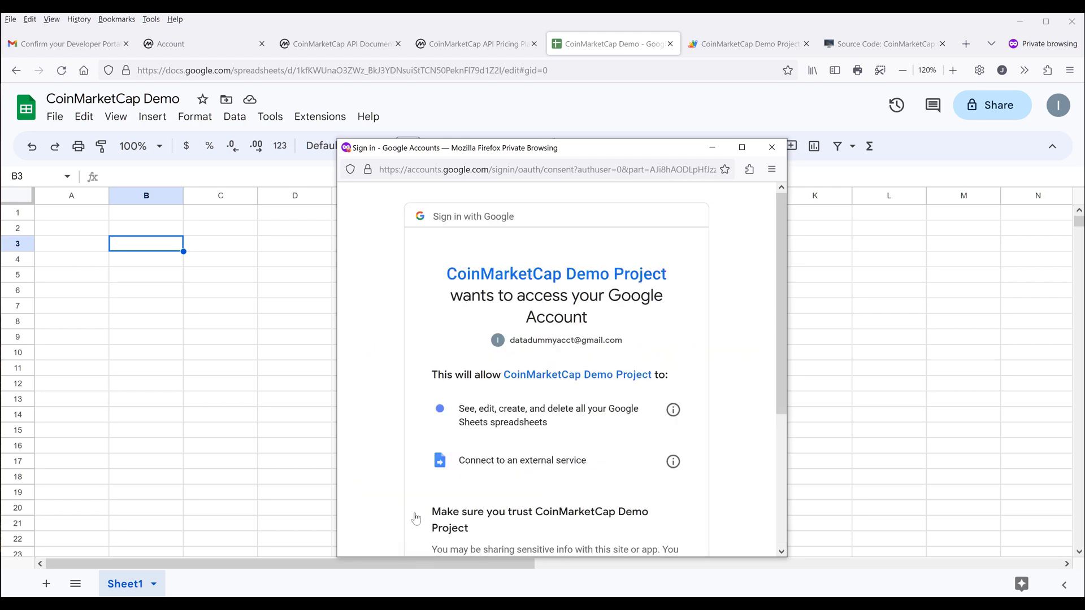
scroll("down", 3)
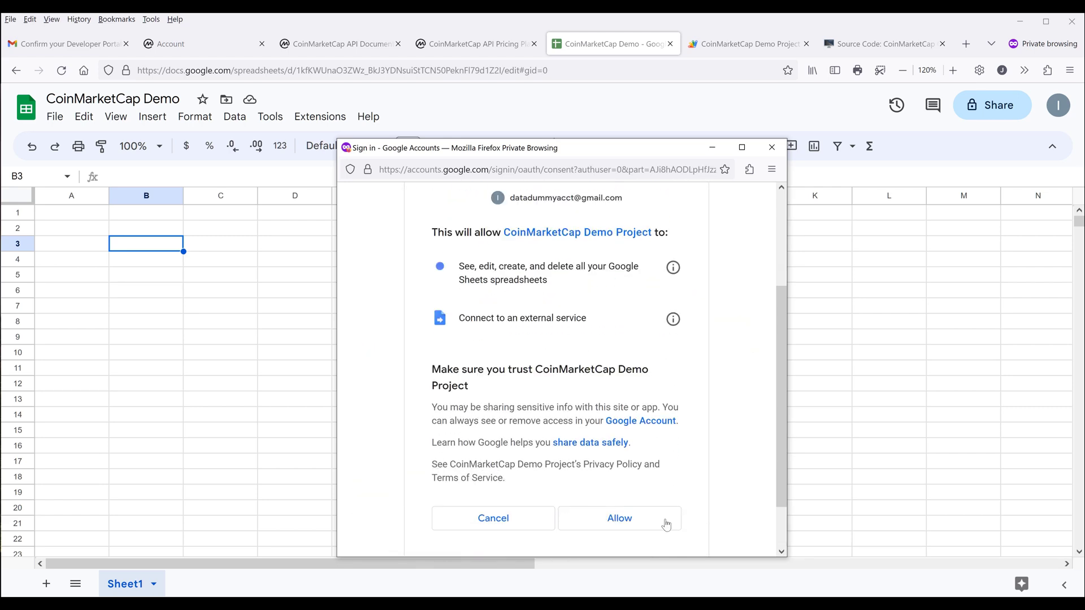
left_click(619, 519)
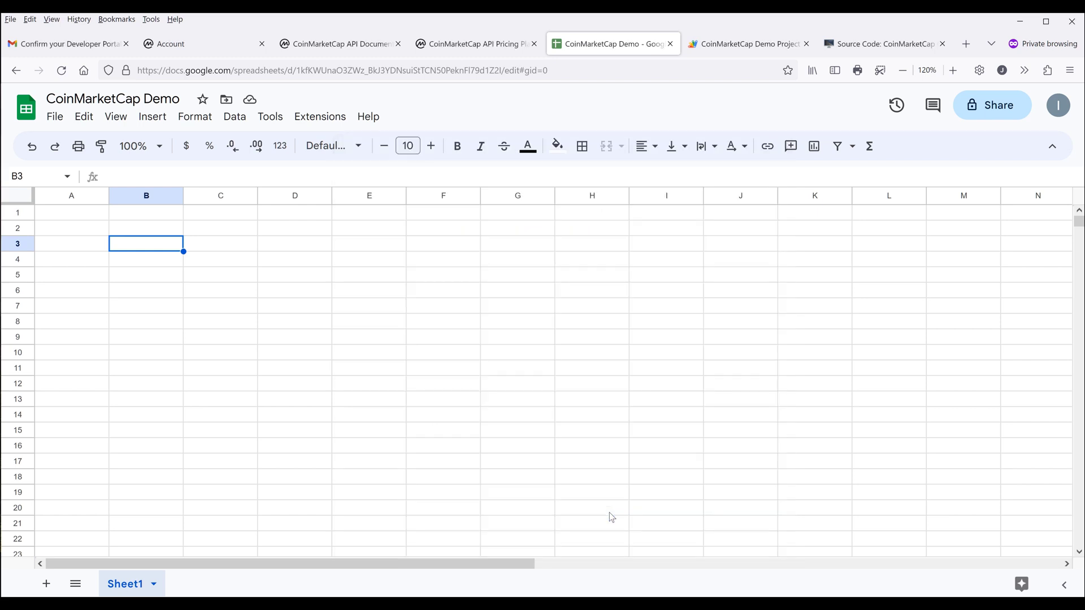
Run insertCryptoData again so Sheet1 fills with crypto listings, then review the columns.
left_click(319, 117)
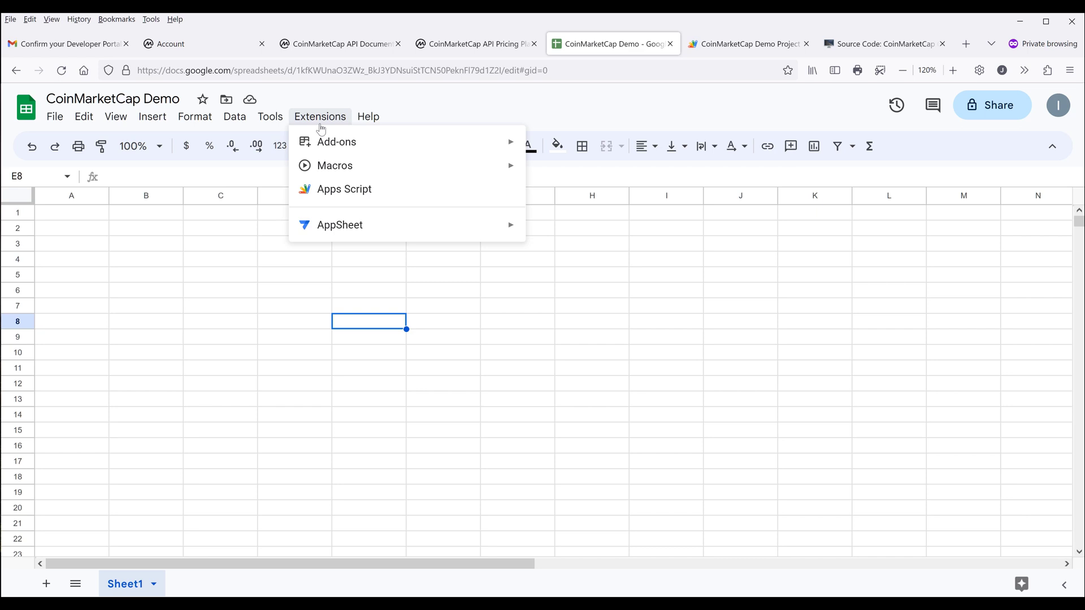
mouse_move(320, 123)
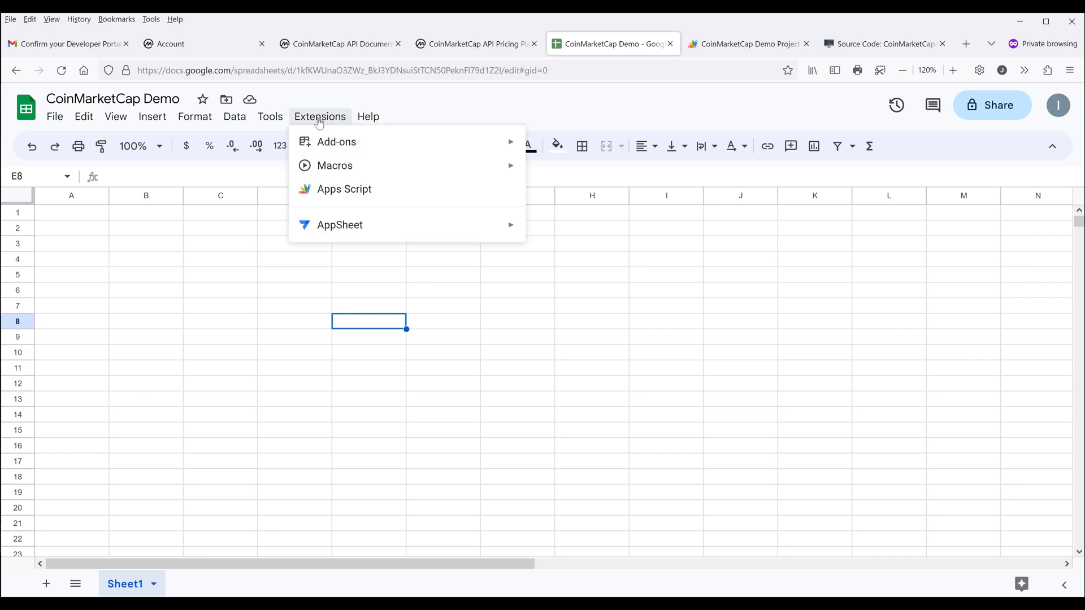
mouse_move(335, 165)
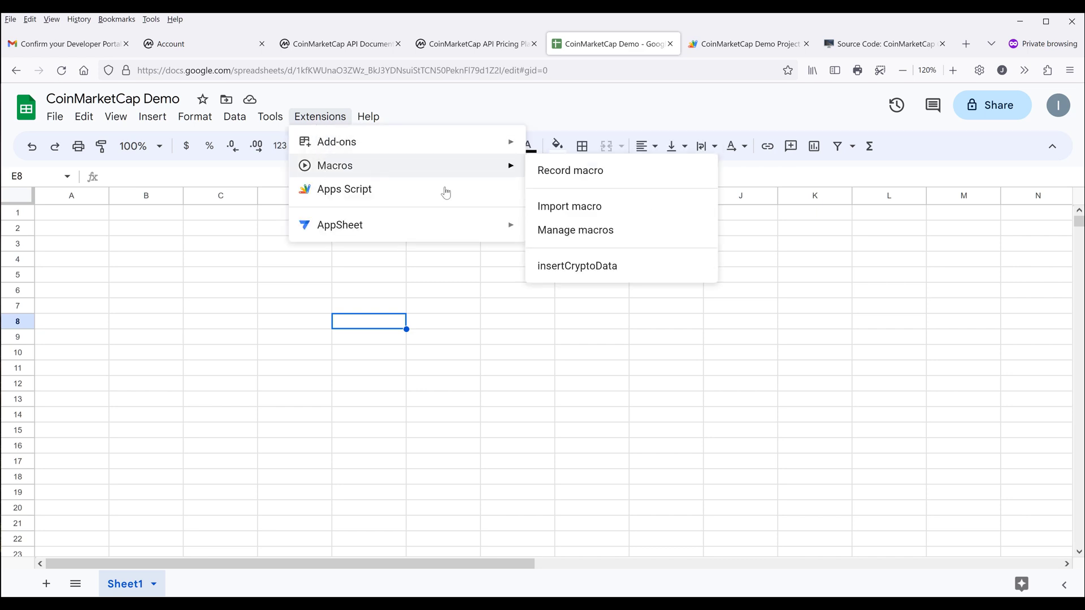
left_click(576, 265)
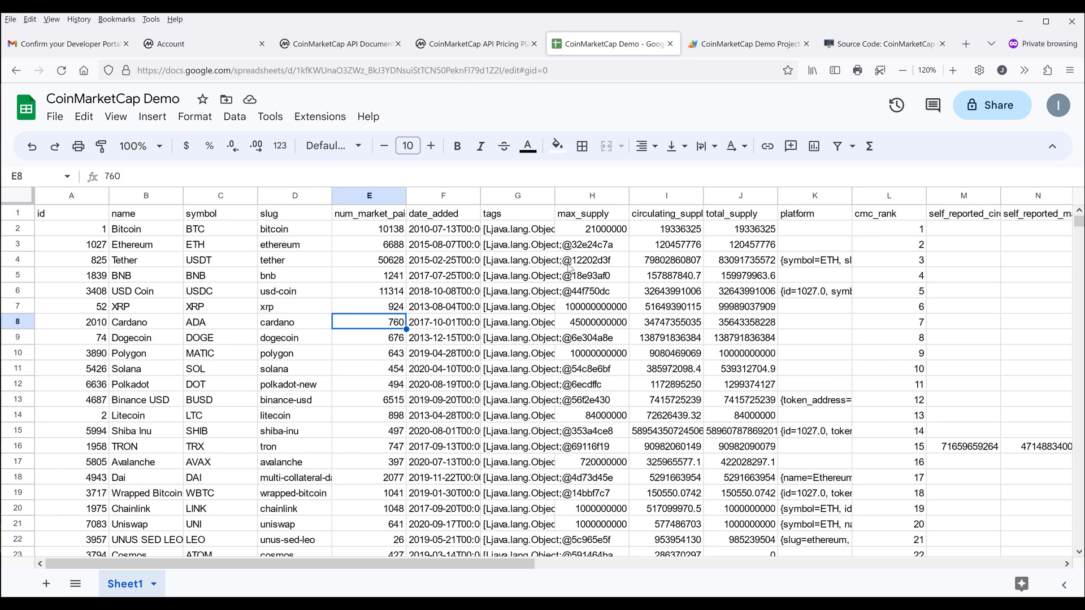
scroll("right", 3)
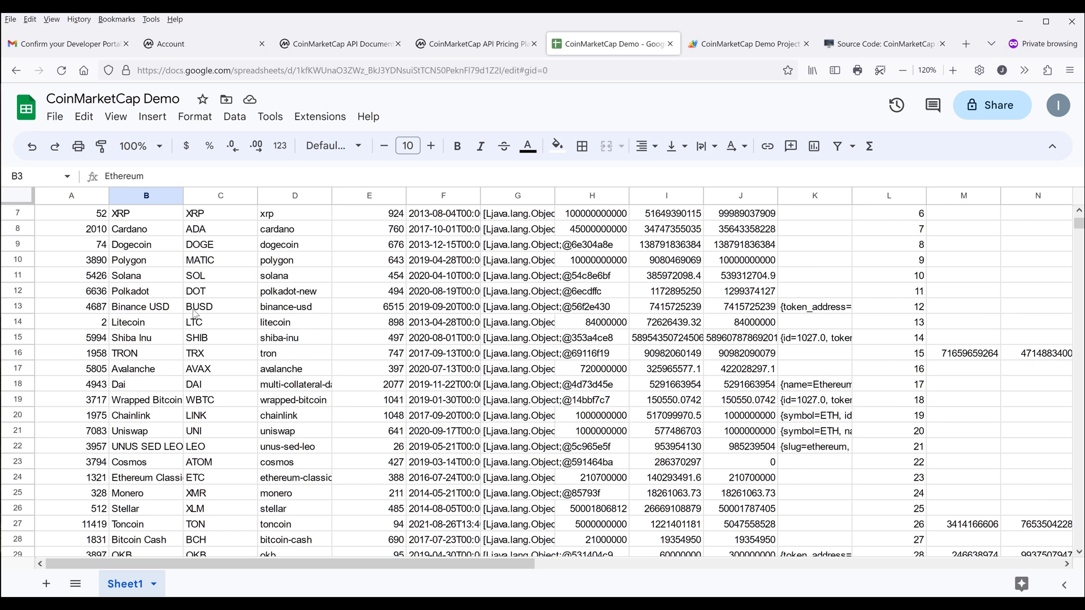
left_click(369, 306)
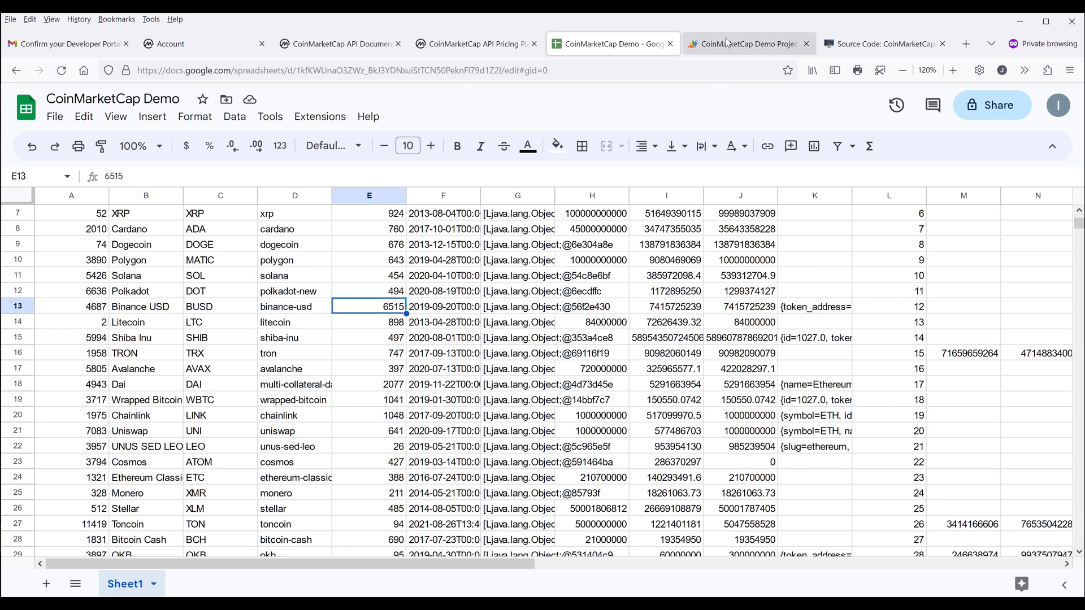
Start a new trigger in the script project with event source Time-driven.
left_click(747, 44)
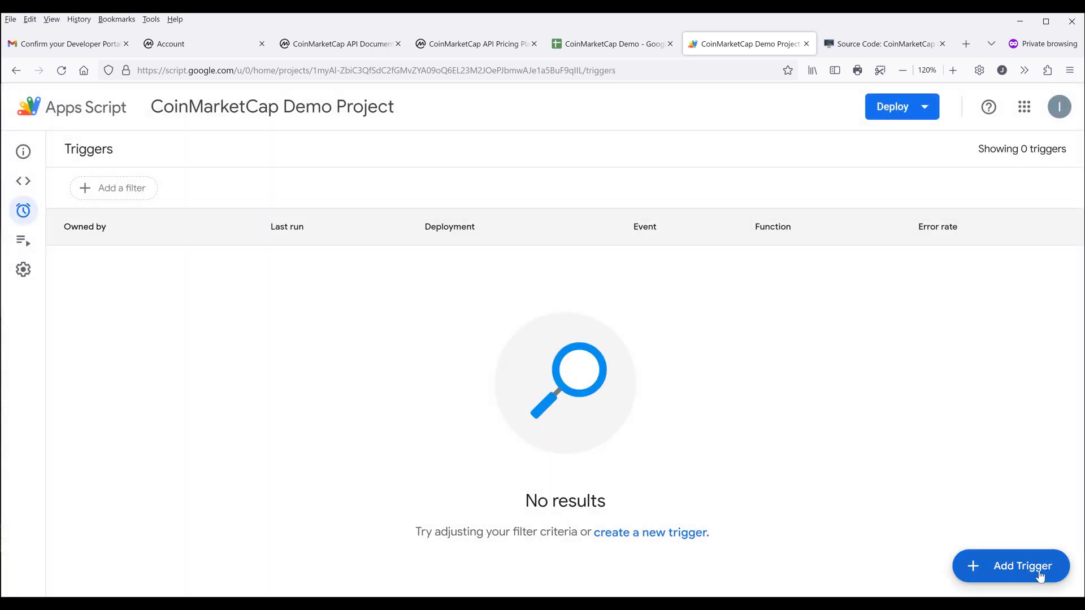
left_click(1010, 567)
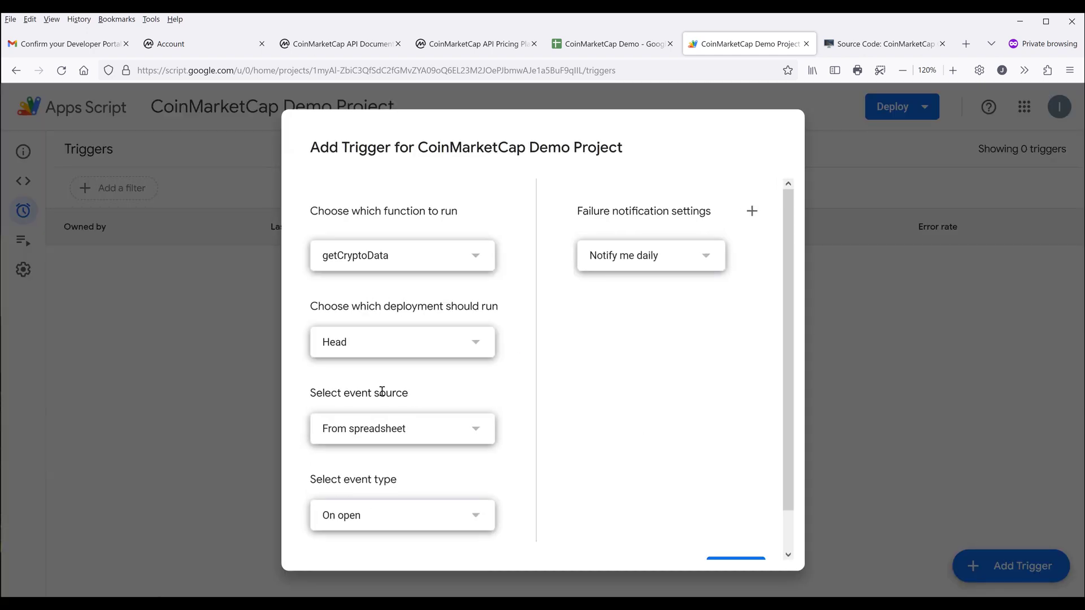
mouse_move(462, 436)
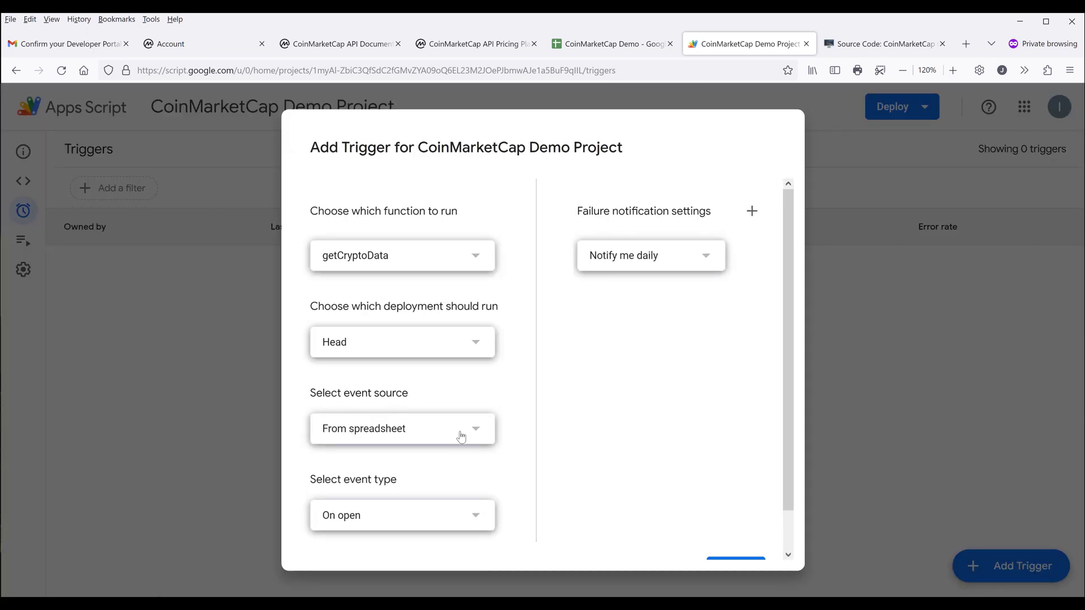
left_click(402, 428)
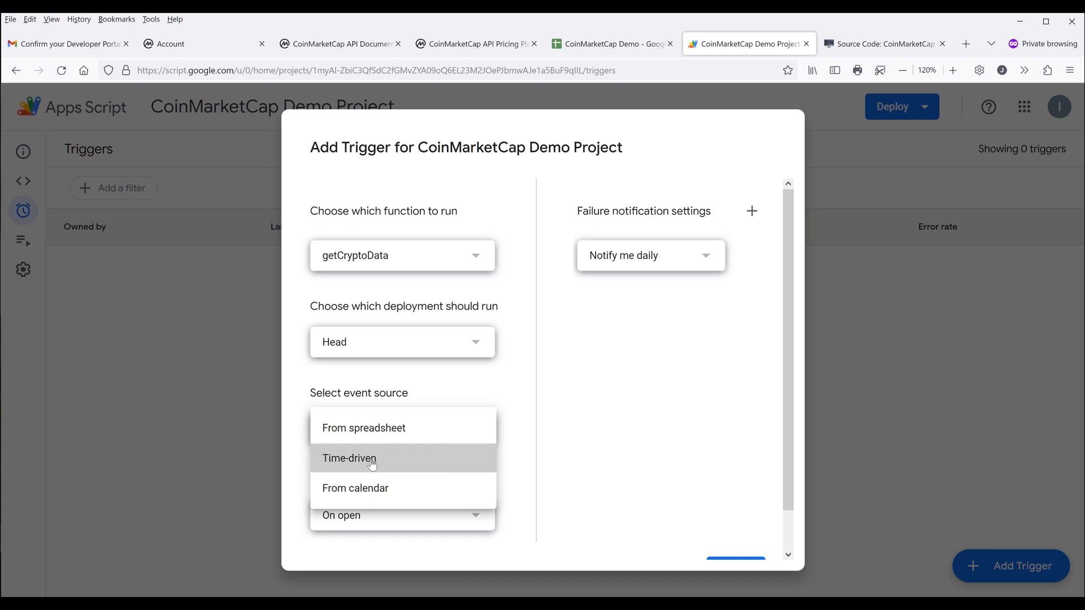
left_click(350, 457)
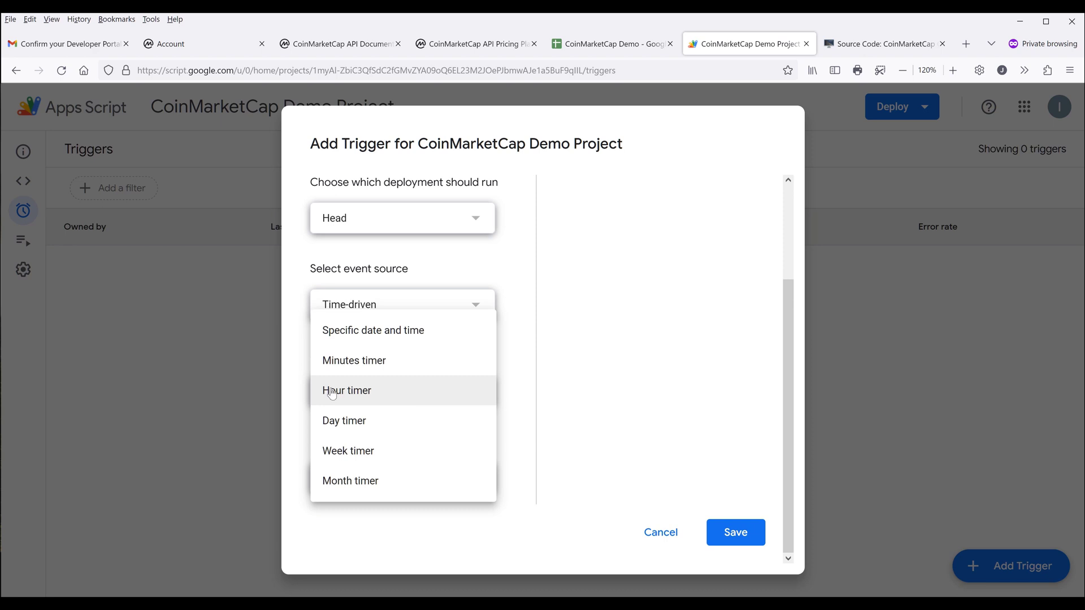
mouse_move(416, 415)
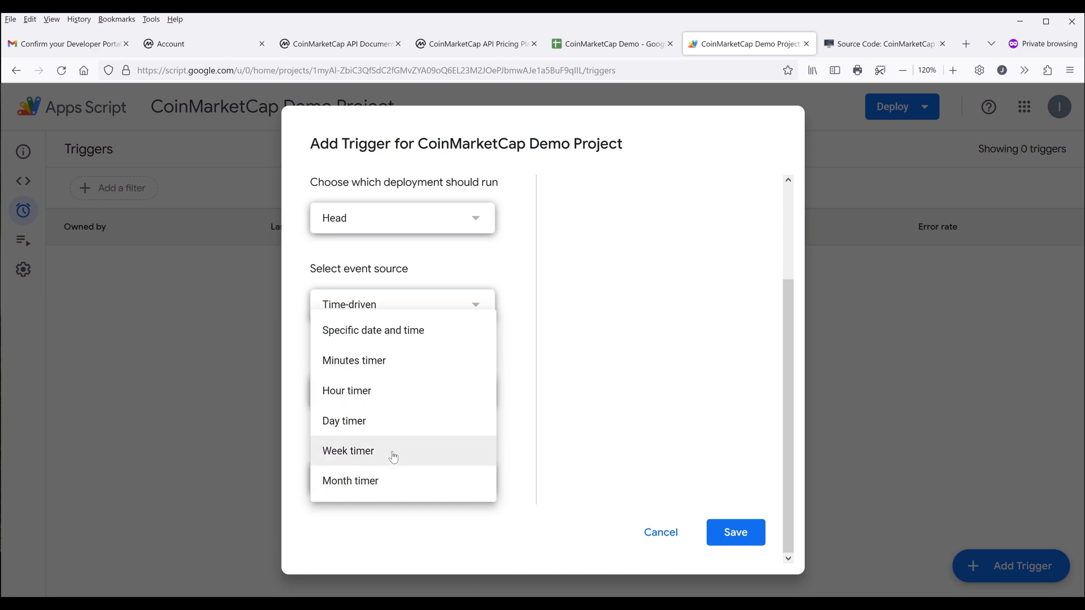
mouse_move(439, 475)
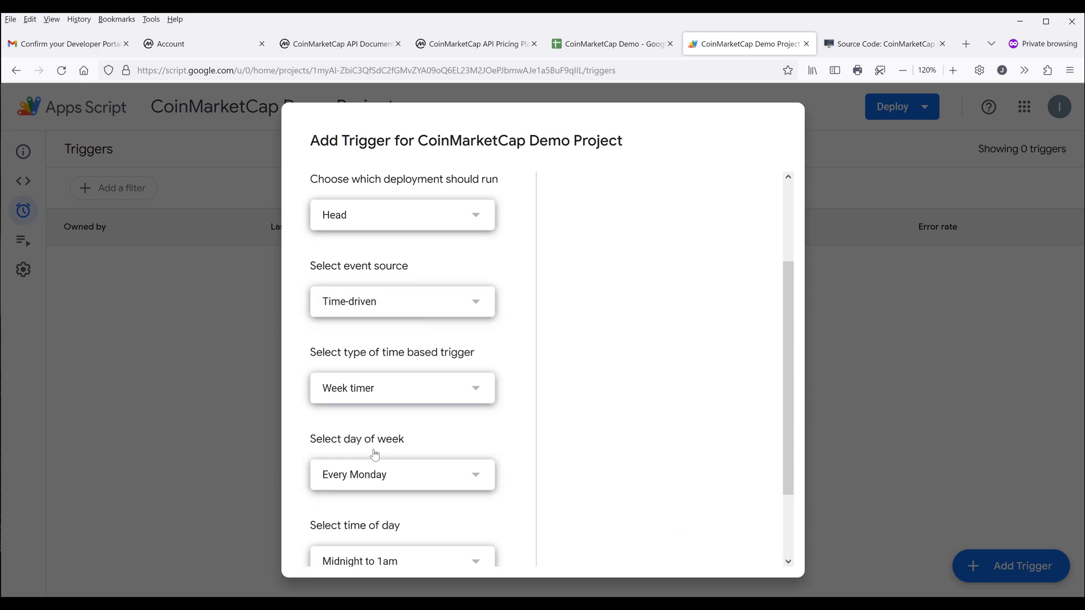
Schedule it every Monday between midnight and 1am and save the trigger.
left_click(402, 474)
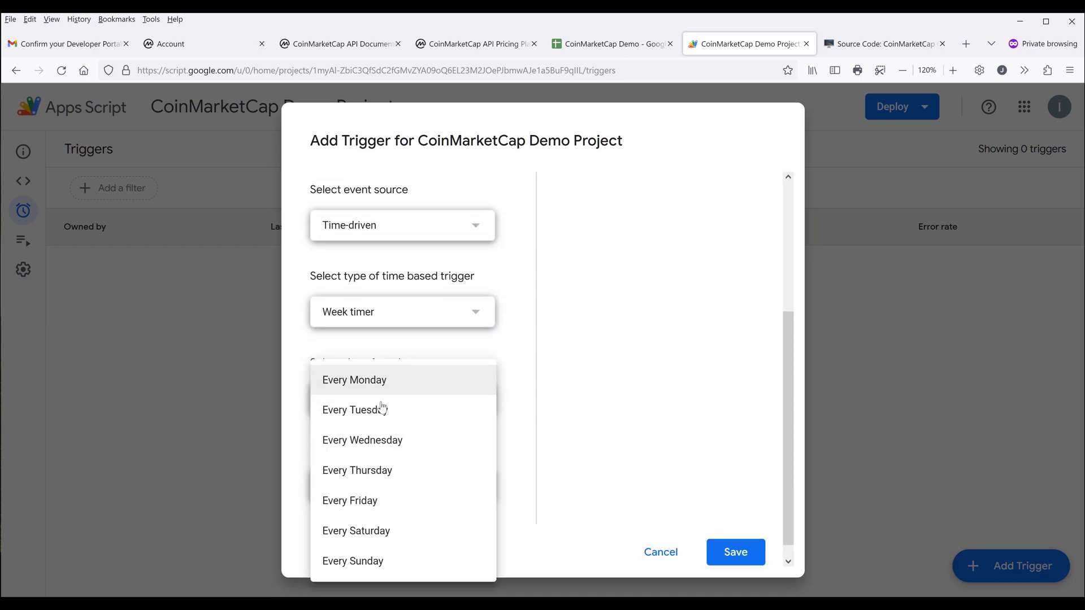
left_click(354, 380)
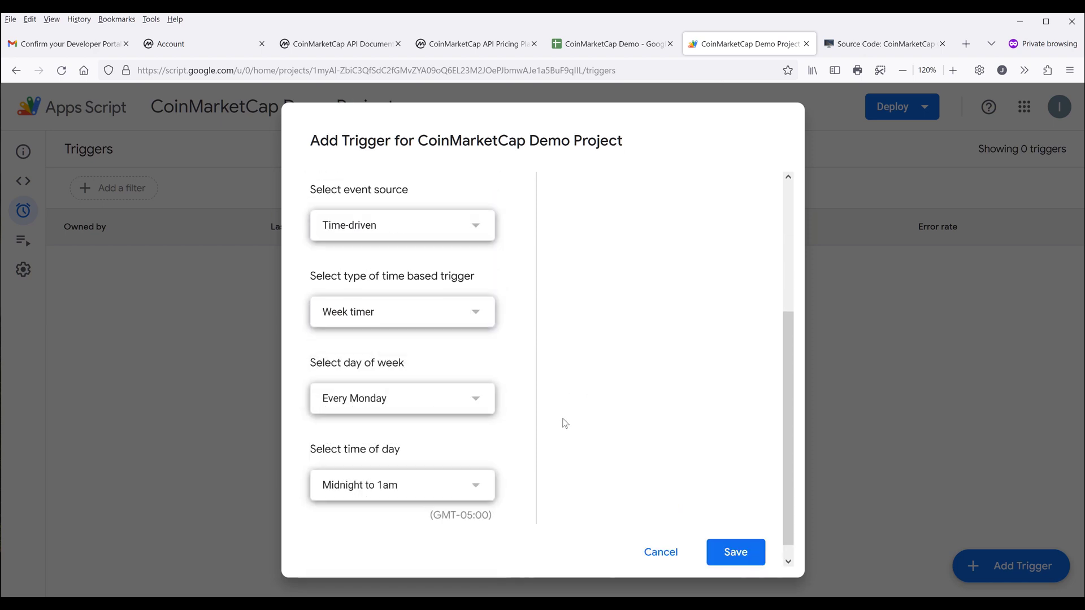
left_click(401, 485)
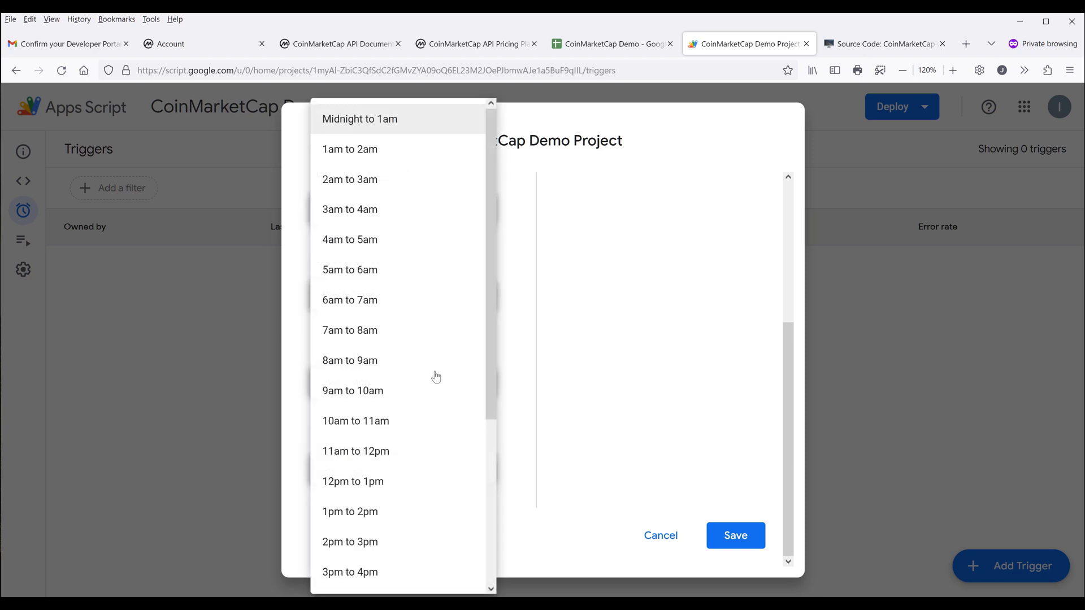
left_click(360, 119)
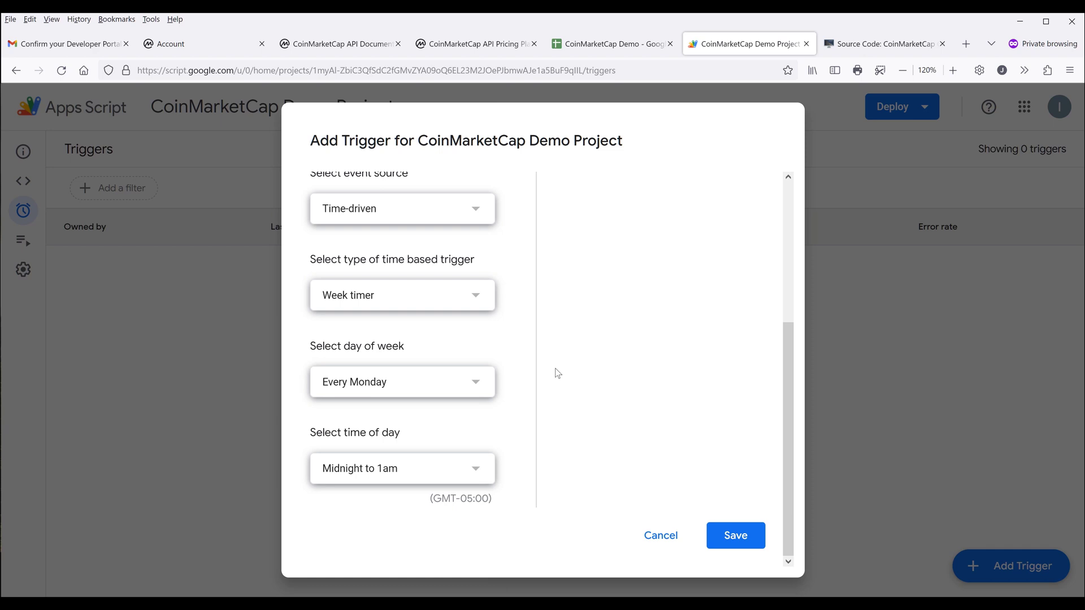
mouse_move(564, 378)
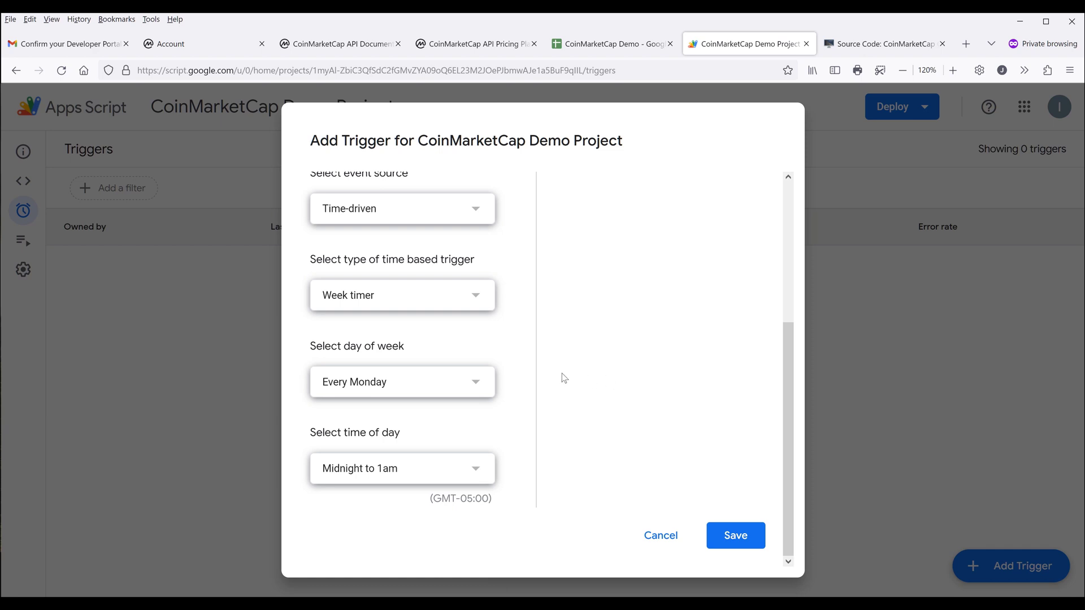
left_click(734, 536)
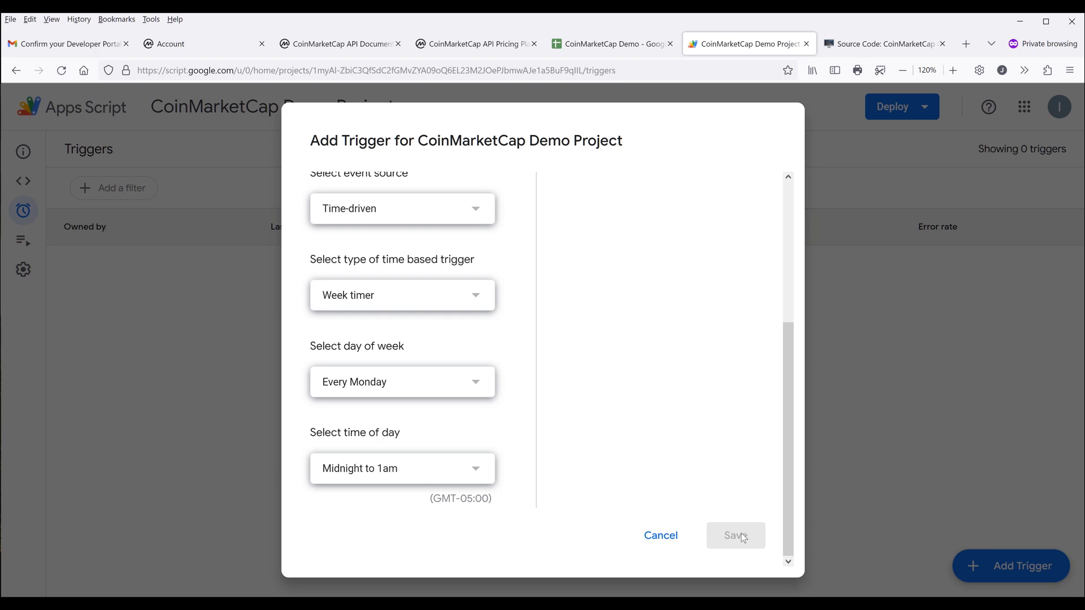